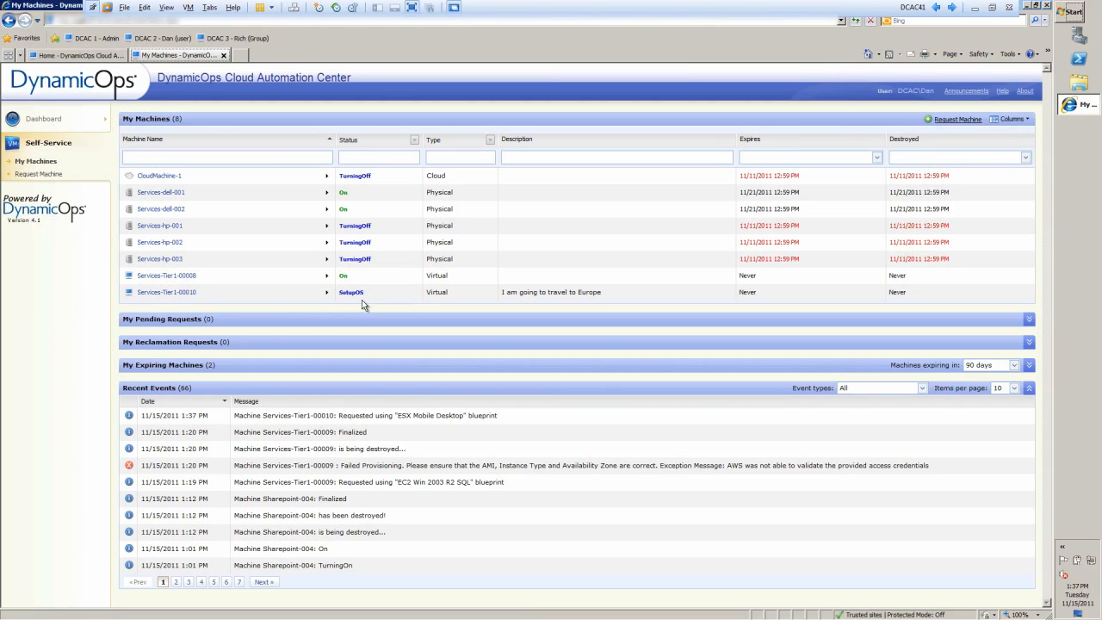
pyautogui.moveTo(559, 309)
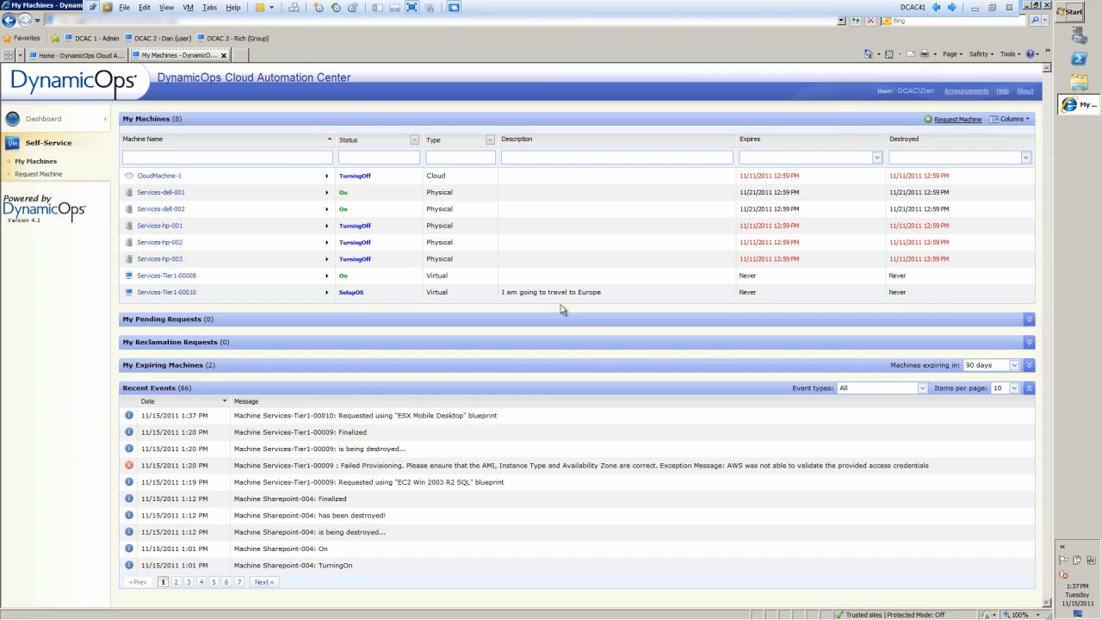
pyautogui.moveTo(583, 302)
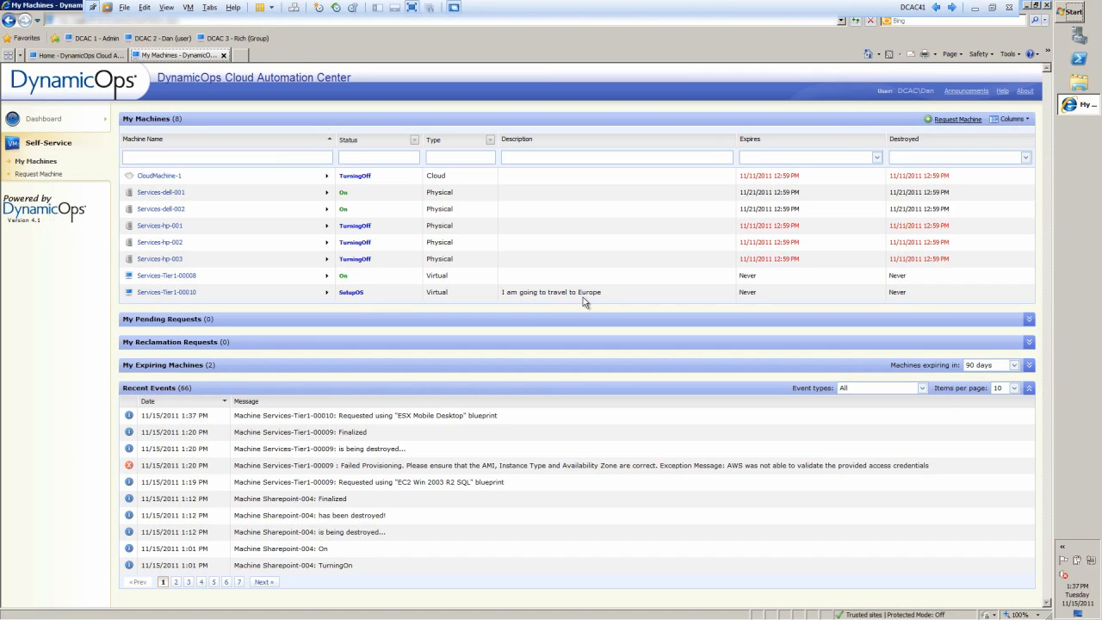
# Switch to the administrator's Home session of the portal
pyautogui.click(72, 55)
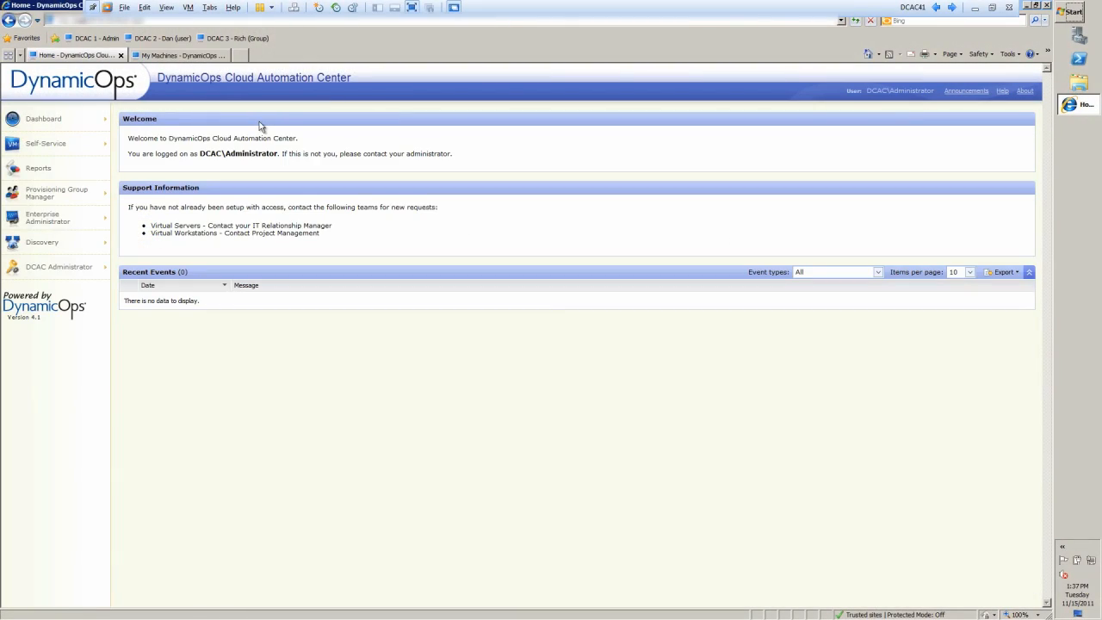
pyautogui.moveTo(237, 138)
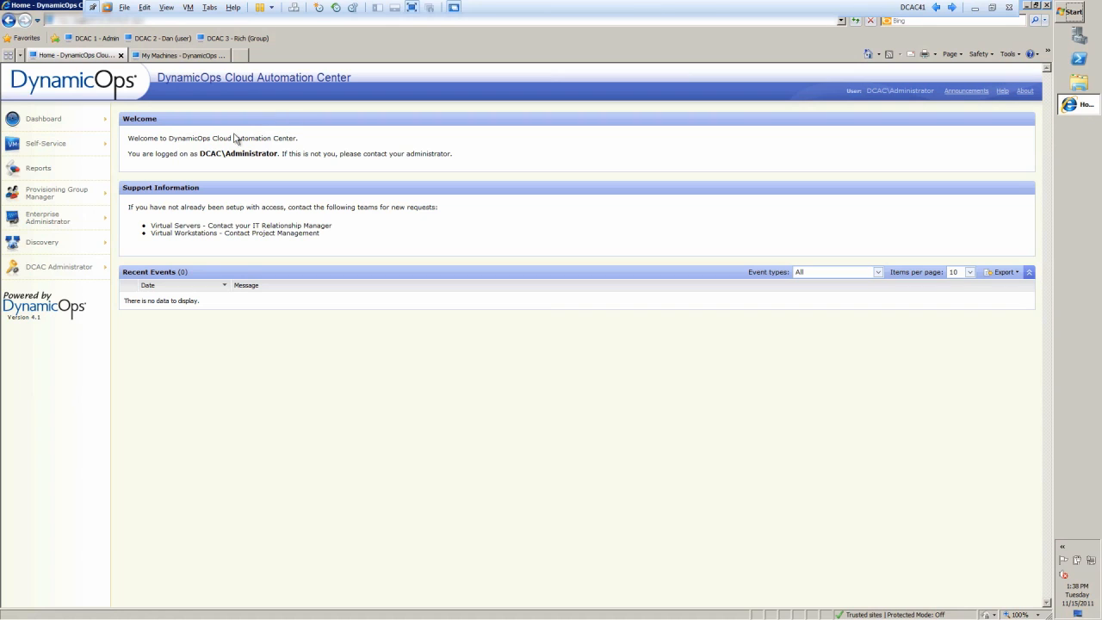
# Bring up Enterprise Machines from the Enterprise Administrator navigation
pyautogui.click(48, 217)
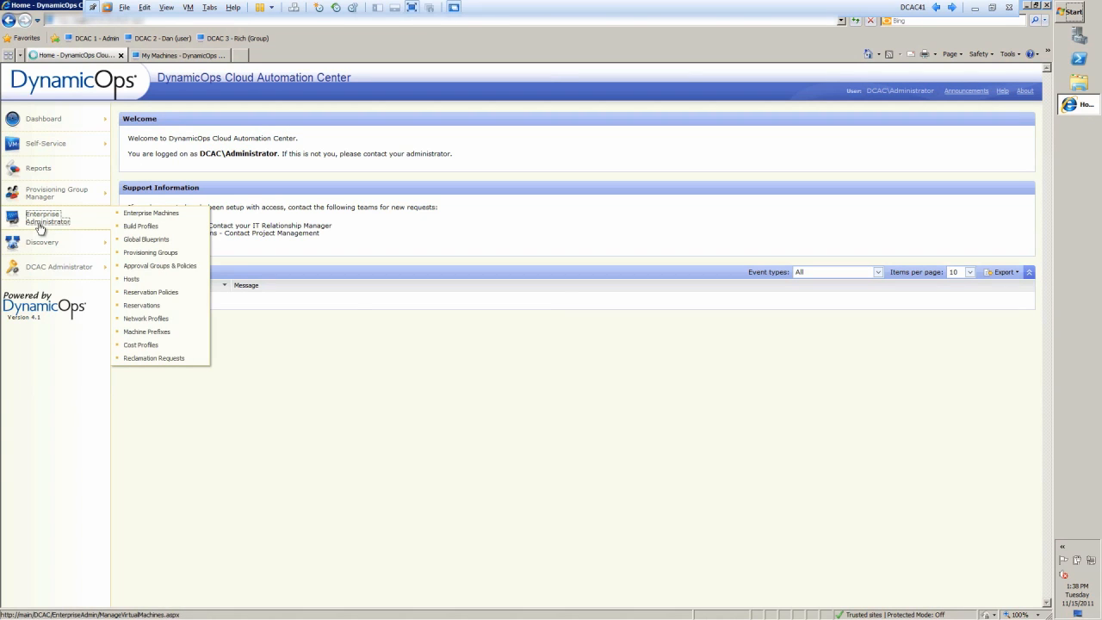
pyautogui.click(151, 213)
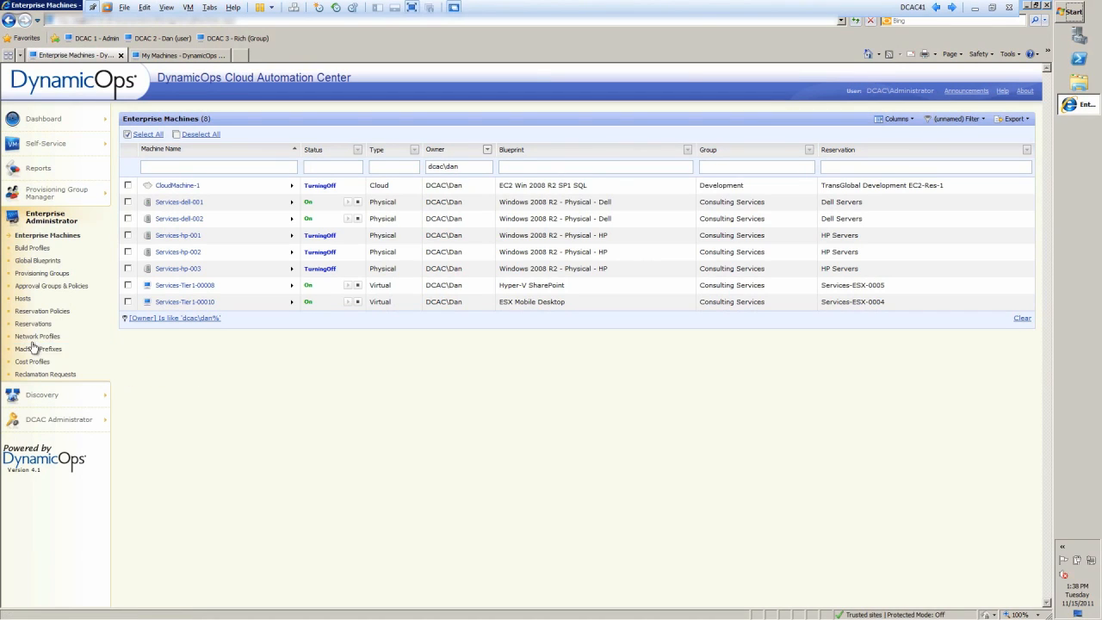
pyautogui.moveTo(38, 335)
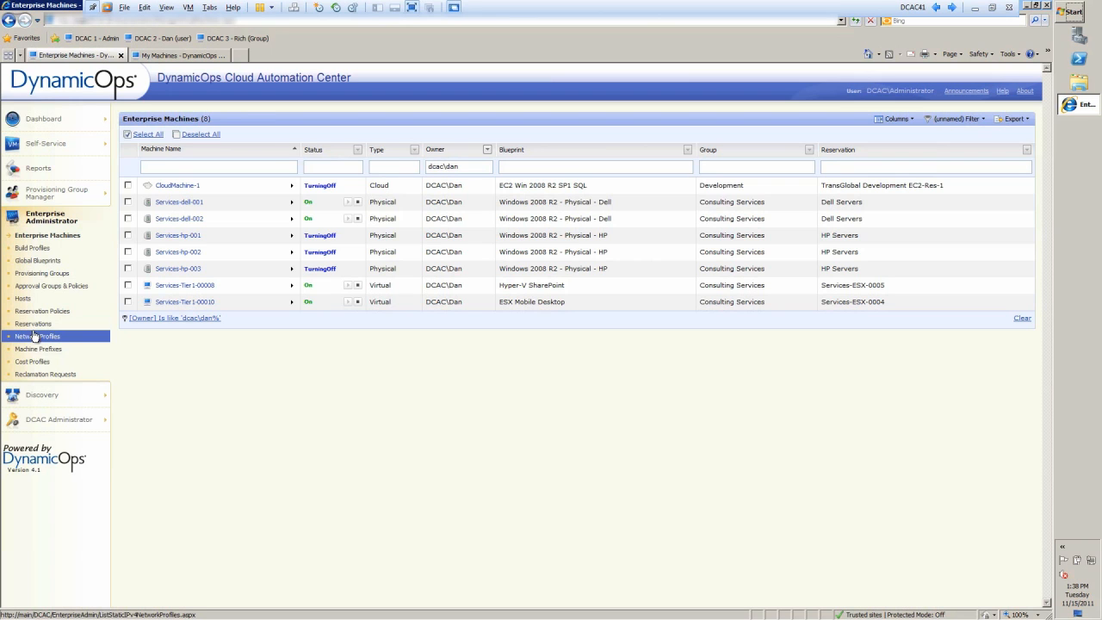
# Show the Reservations list and scroll to the Services-ESX-0001 reservation
pyautogui.click(34, 323)
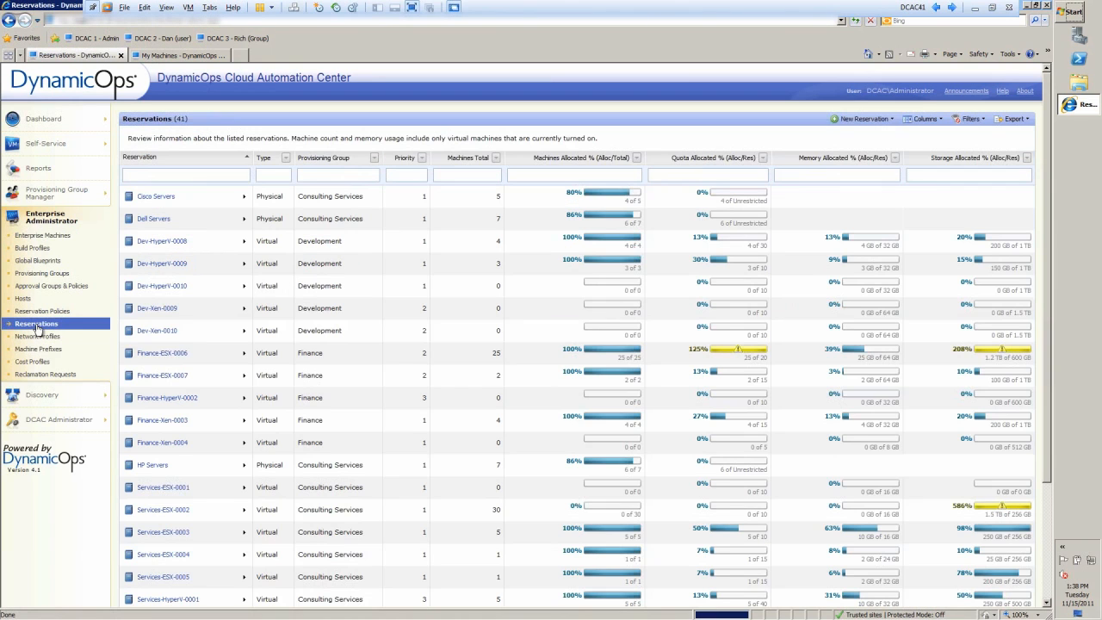
pyautogui.scroll(-3)
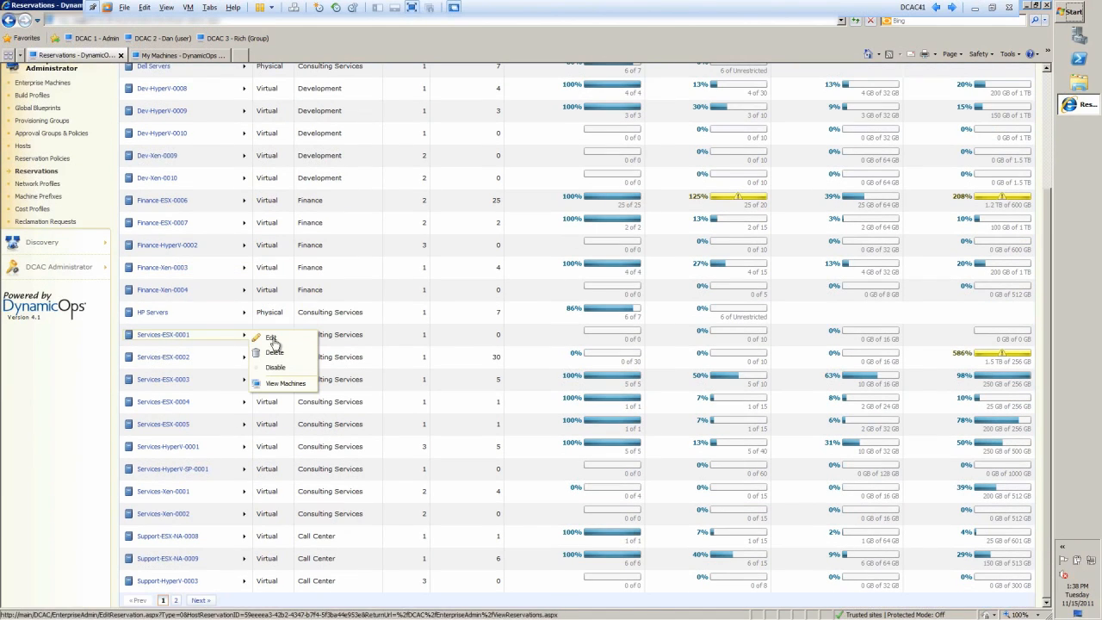
# Edit the Services-ESX-0001 reservation to reveal quota, memory, storage and network paths
pyautogui.click(272, 336)
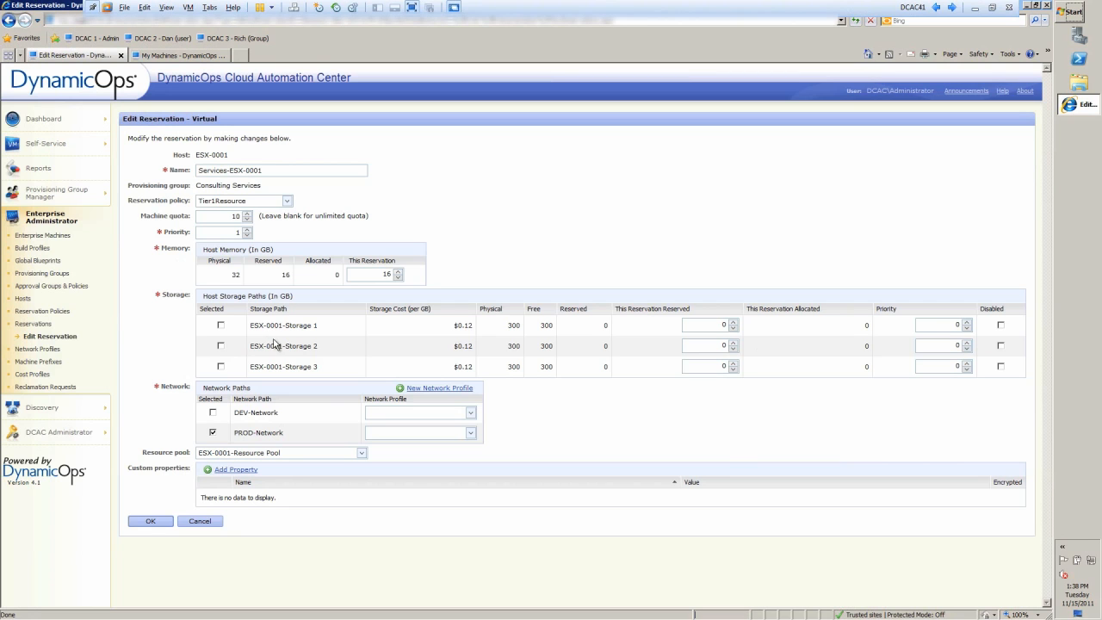
pyautogui.moveTo(425, 210)
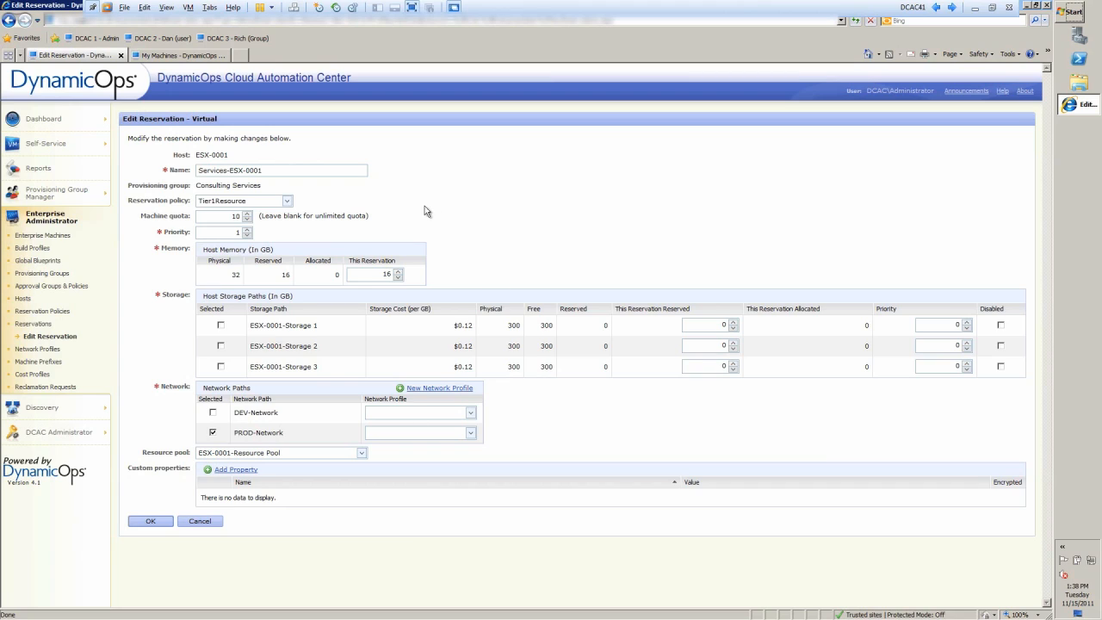
pyautogui.moveTo(330, 196)
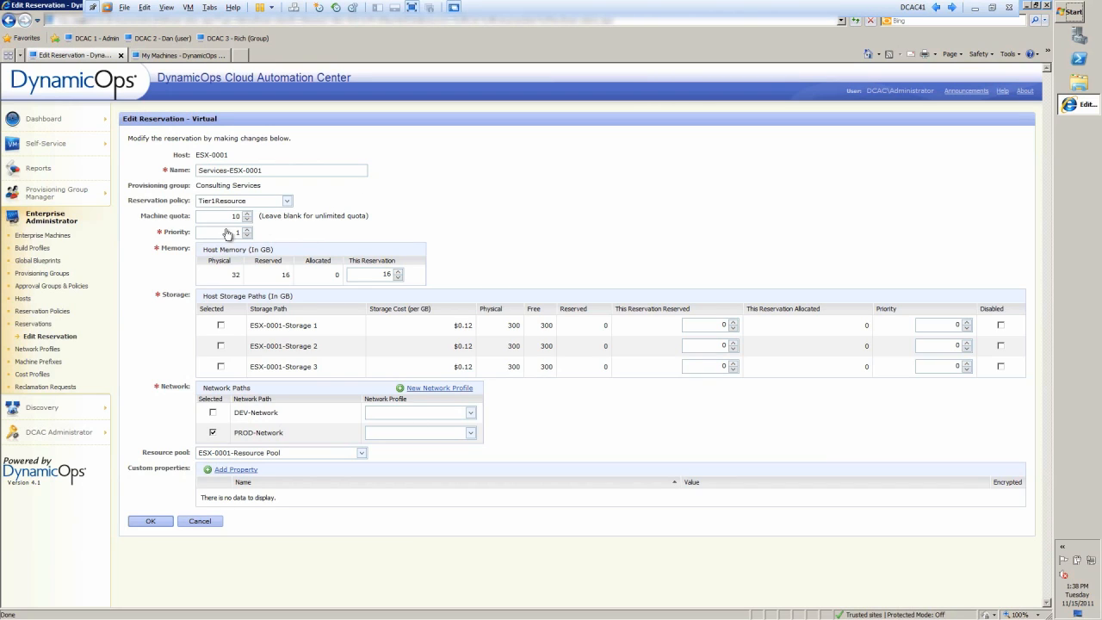
pyautogui.moveTo(267, 234)
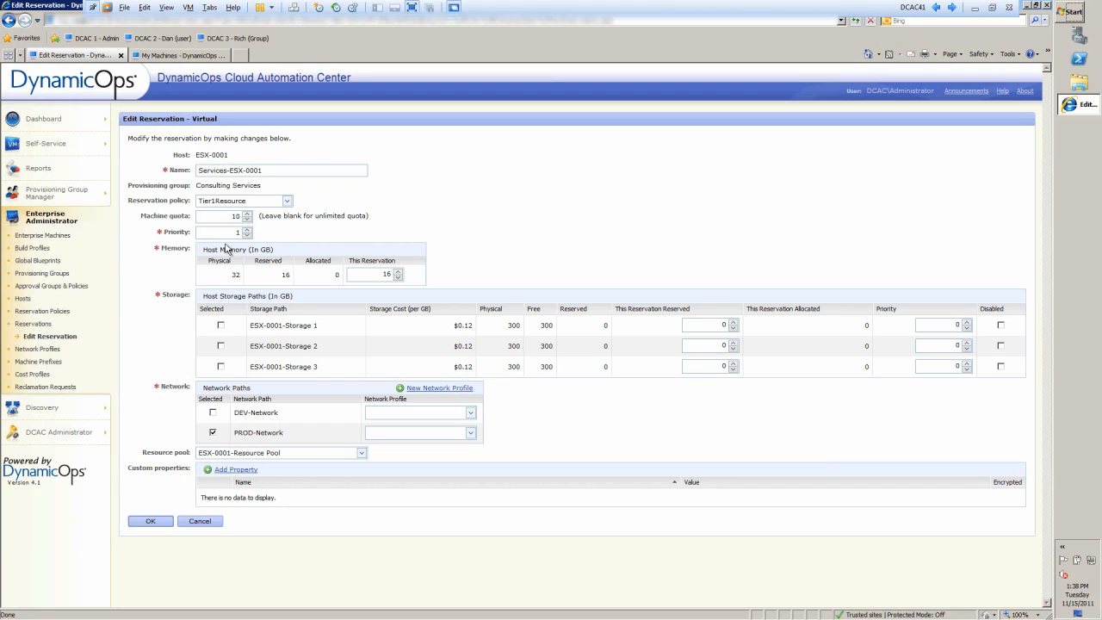
pyautogui.moveTo(323, 365)
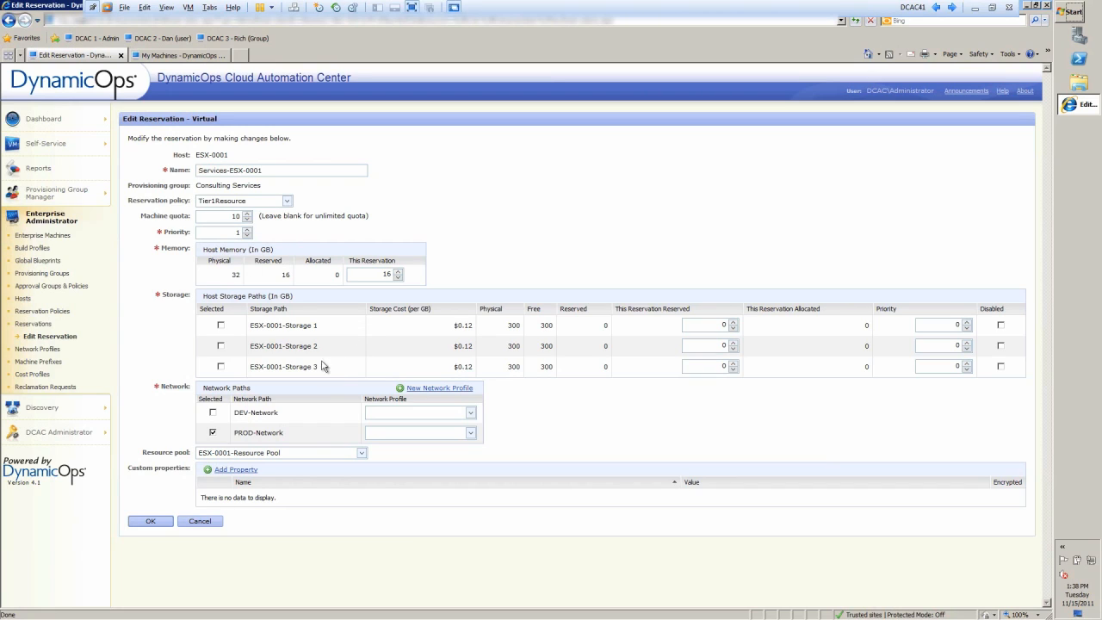
pyautogui.moveTo(323, 413)
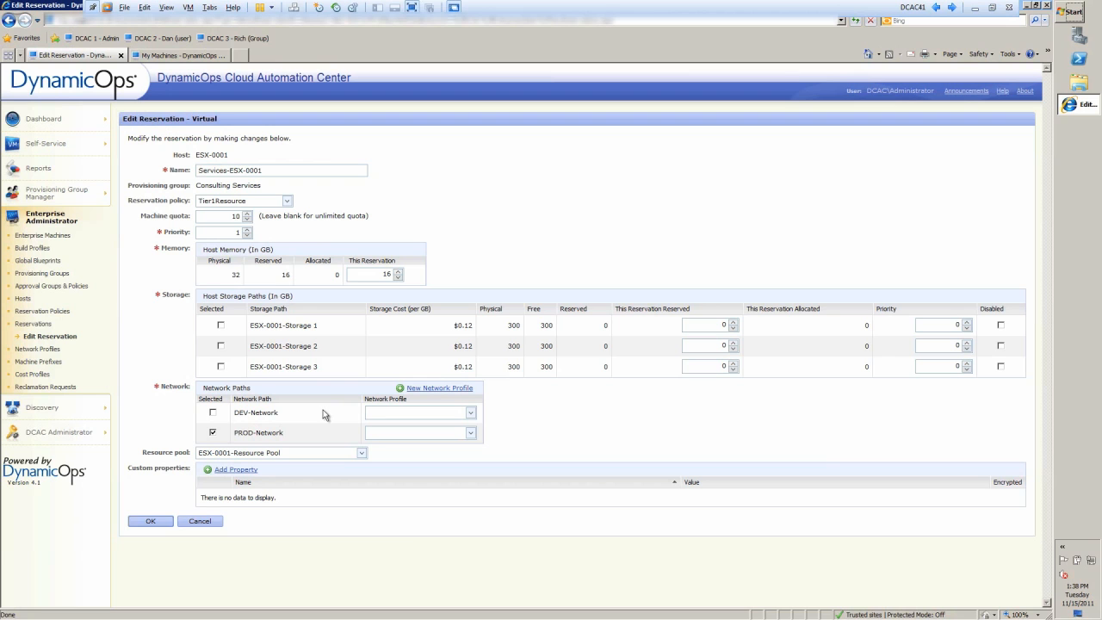
pyautogui.moveTo(248, 478)
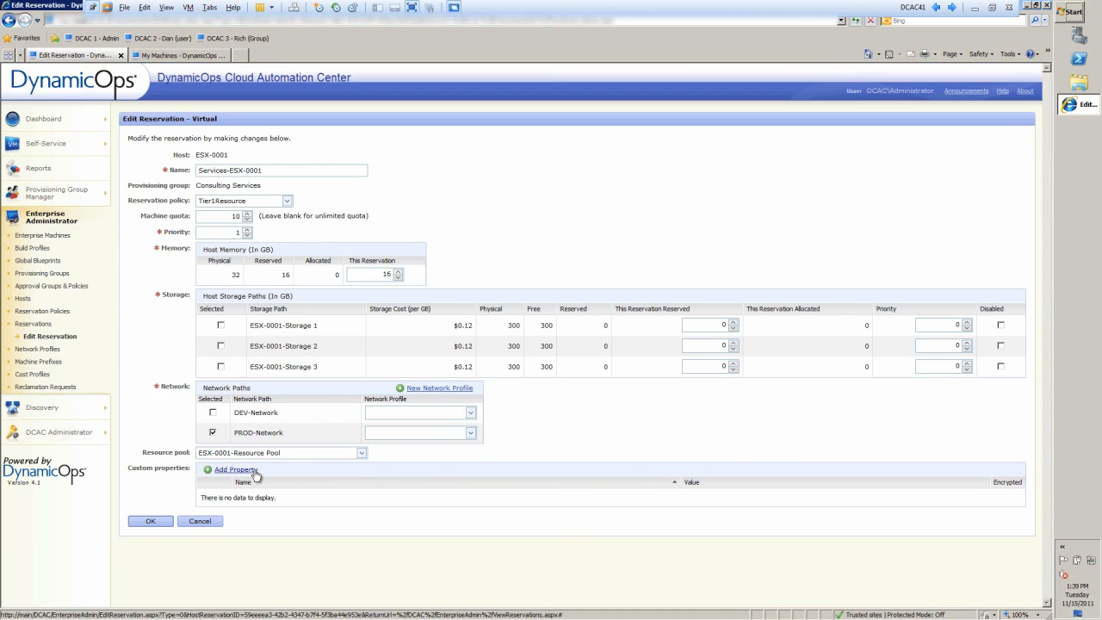
pyautogui.moveTo(42, 272)
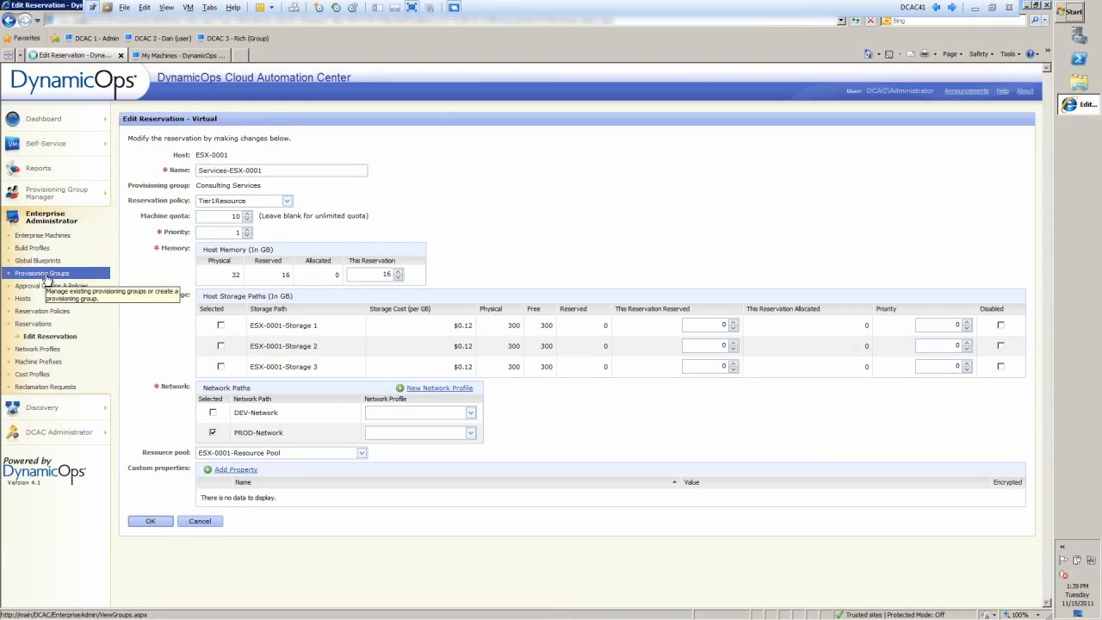
# Edit the Consulting Services provisioning group from the Provisioning Groups list
pyautogui.click(41, 272)
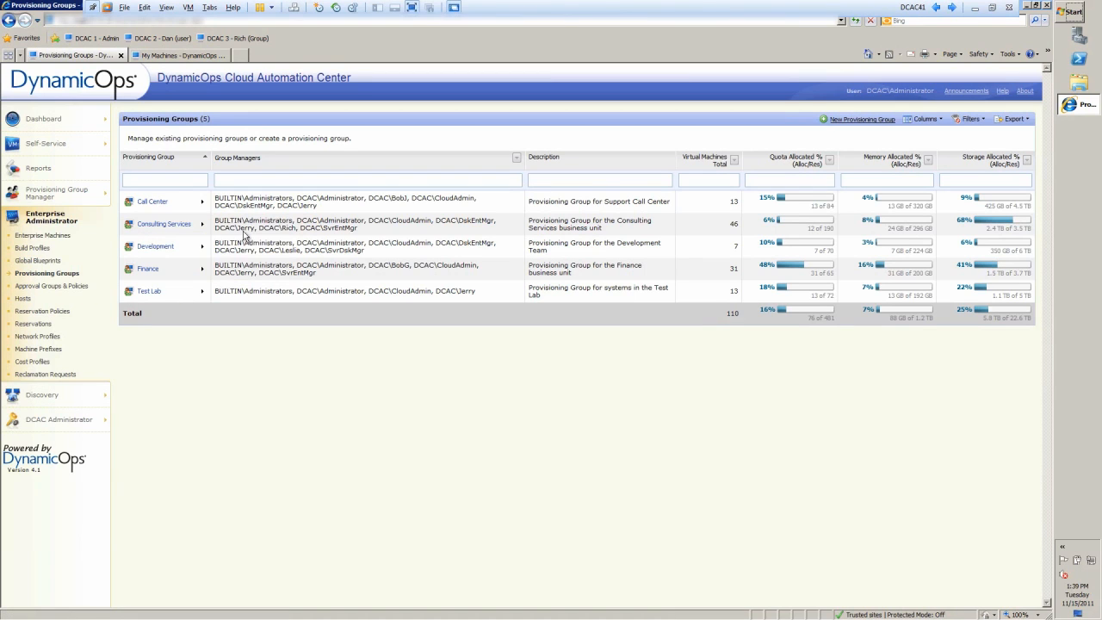
pyautogui.click(163, 224)
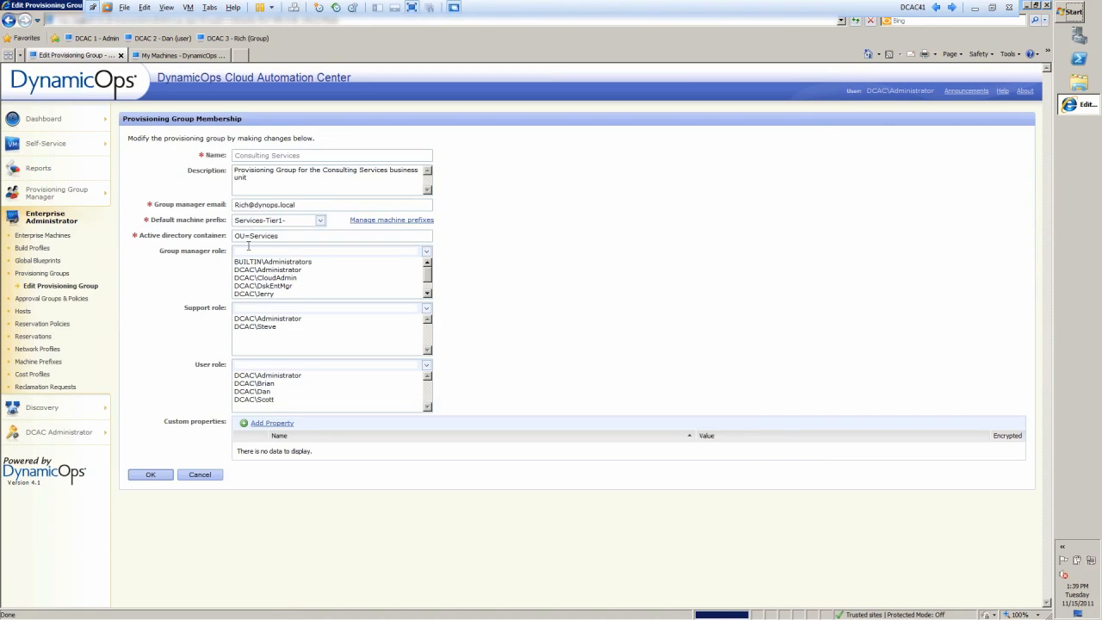
pyautogui.moveTo(262, 315)
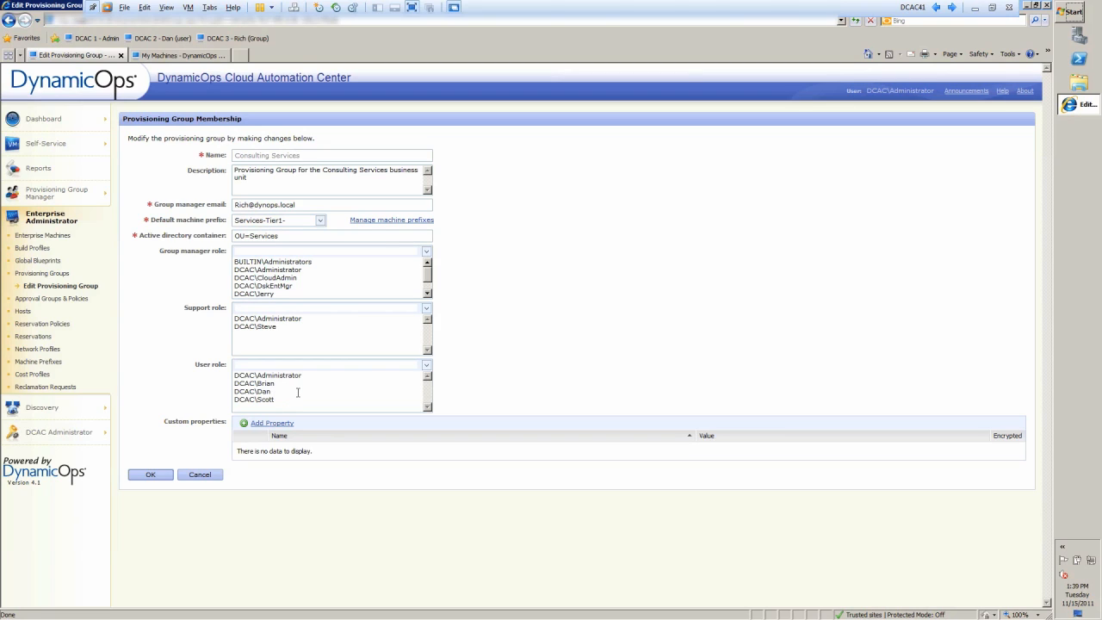
pyautogui.moveTo(310, 333)
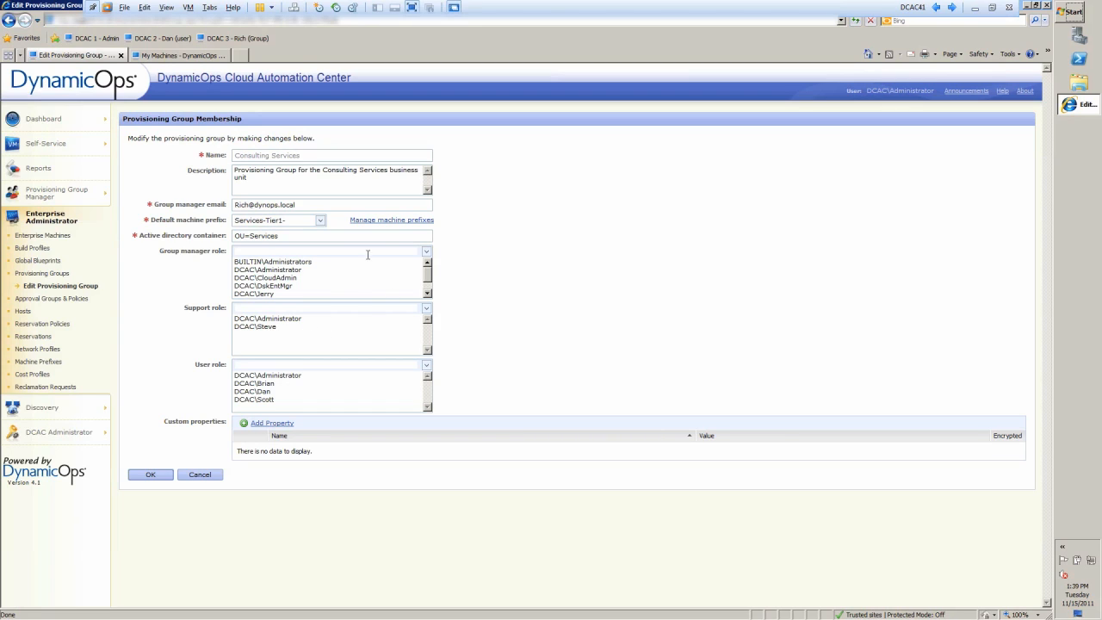
pyautogui.moveTo(365, 272)
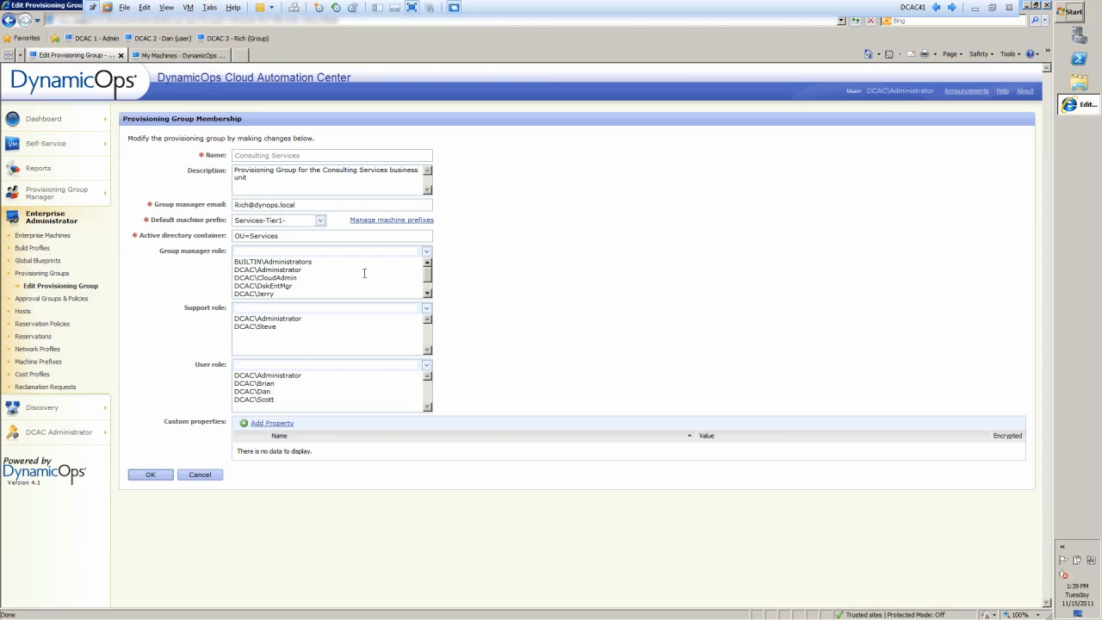
pyautogui.moveTo(365, 269)
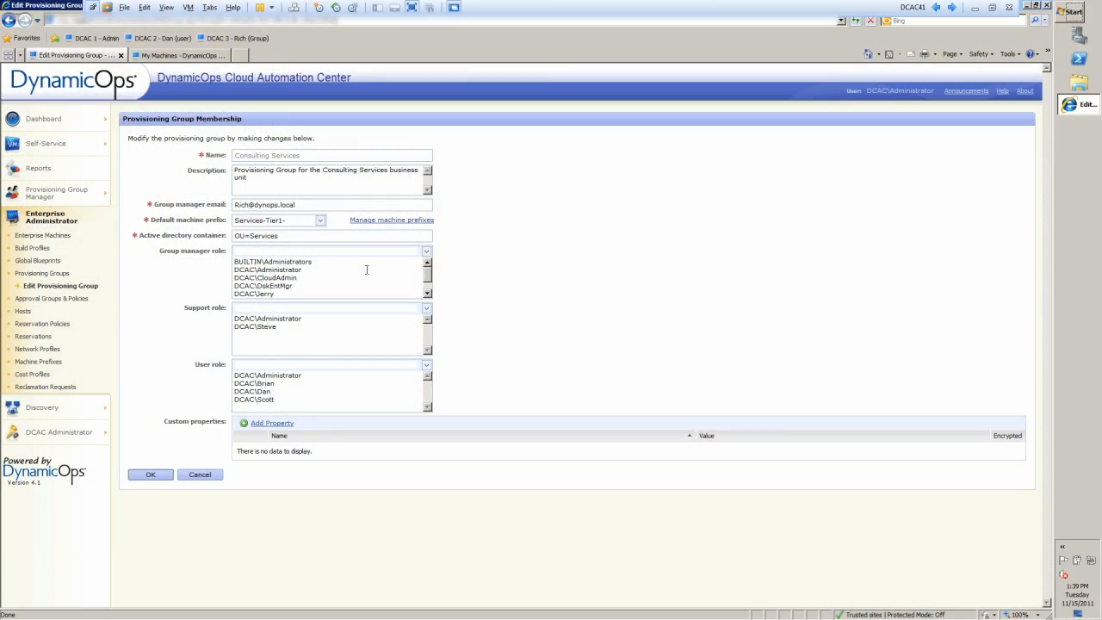
pyautogui.moveTo(30, 248)
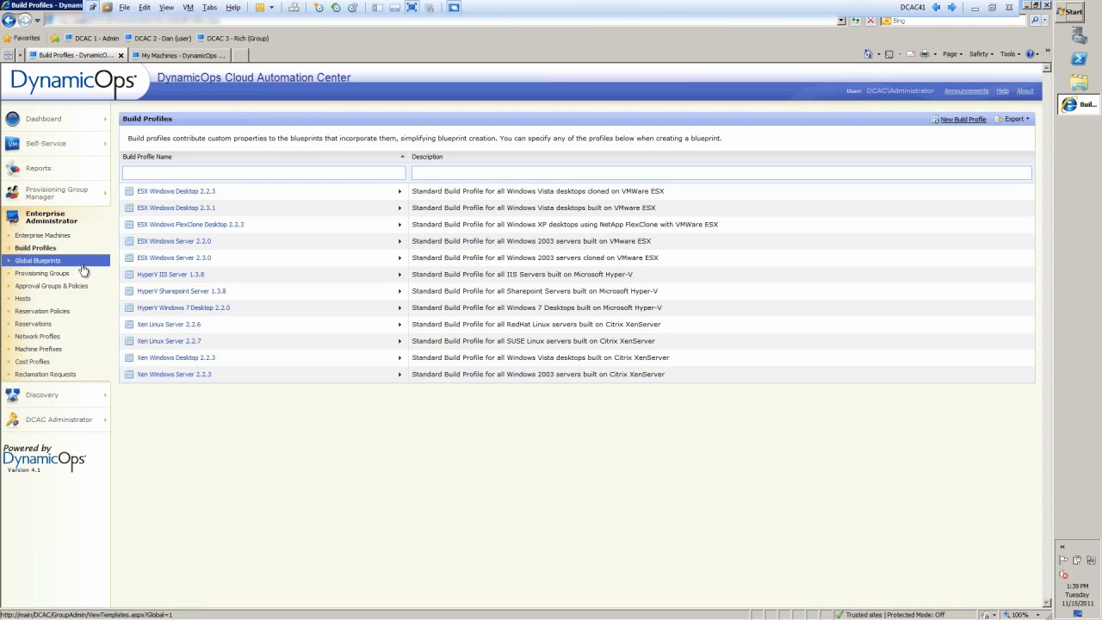
pyautogui.click(399, 190)
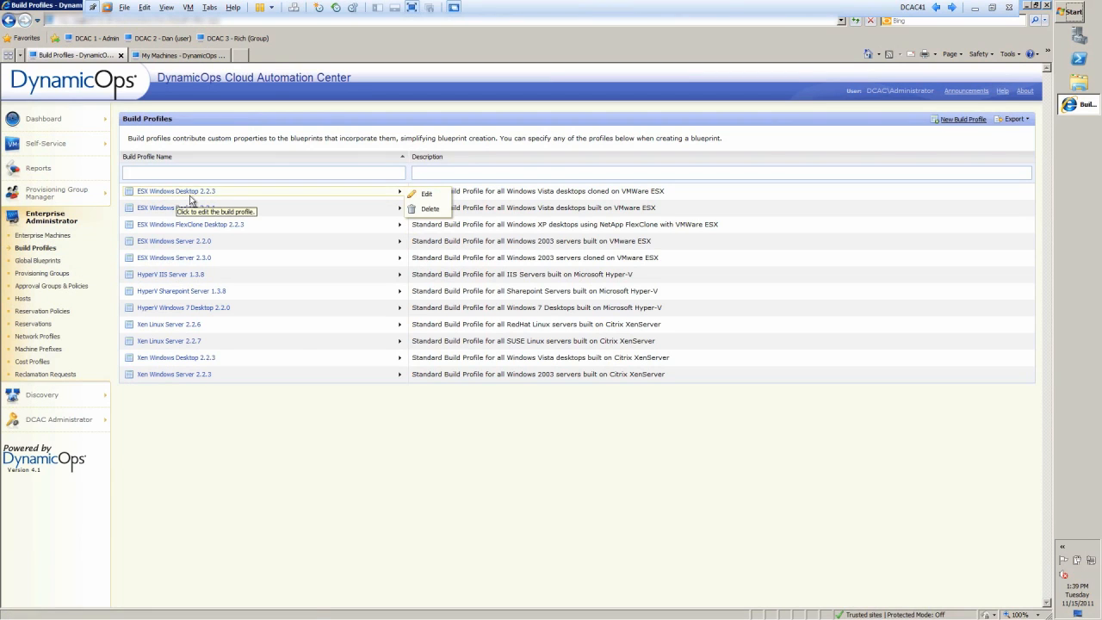
pyautogui.click(426, 192)
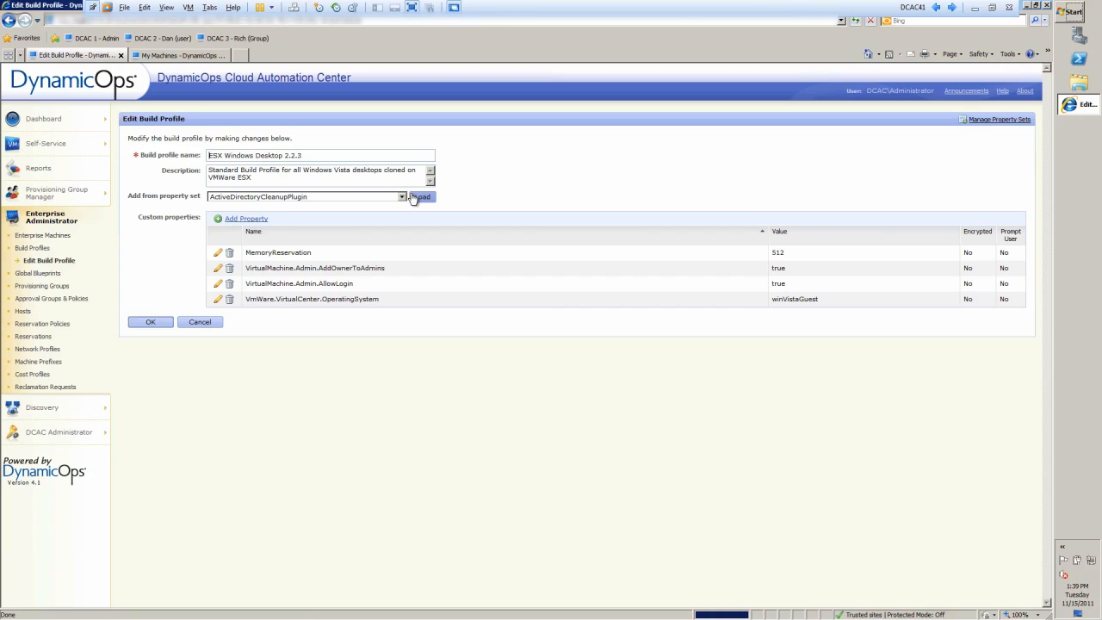
pyautogui.moveTo(277, 227)
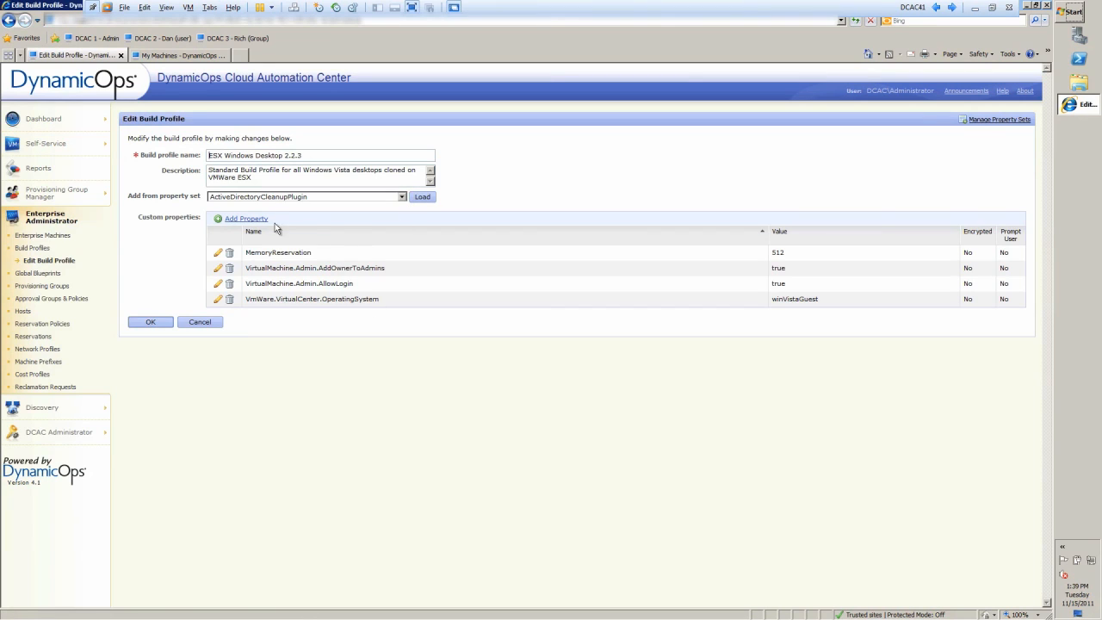
pyautogui.moveTo(382, 245)
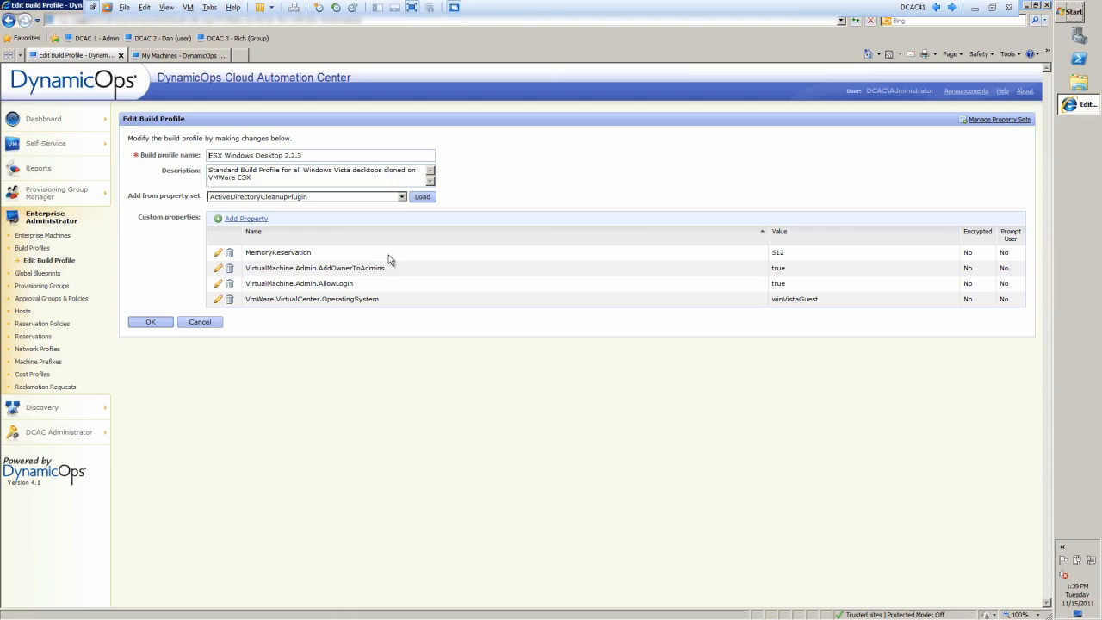
pyautogui.moveTo(413, 256)
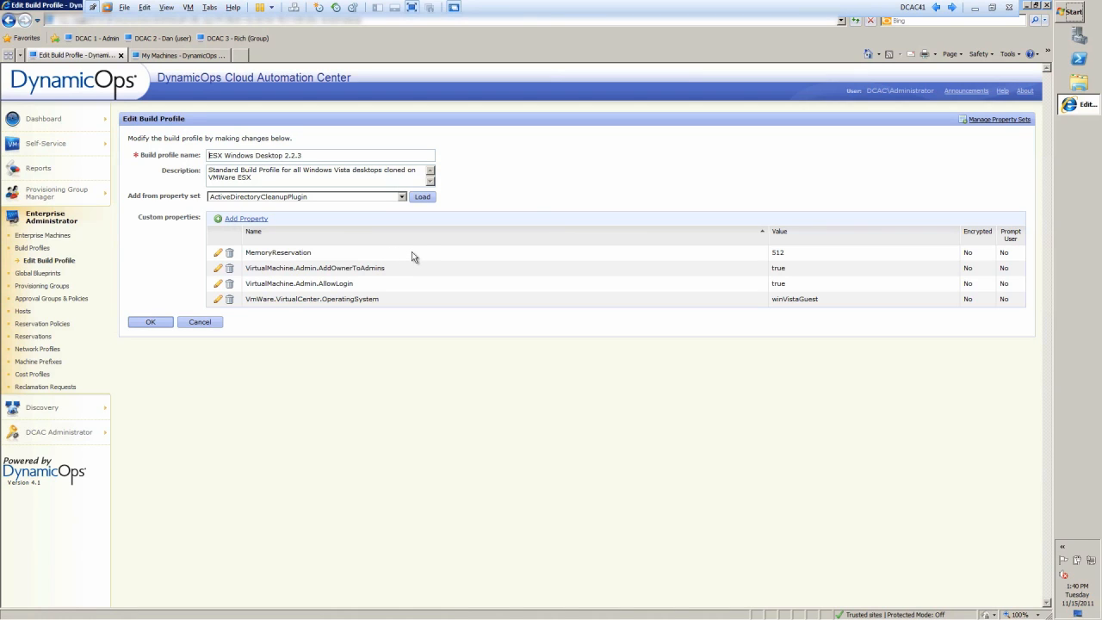
pyautogui.moveTo(540, 198)
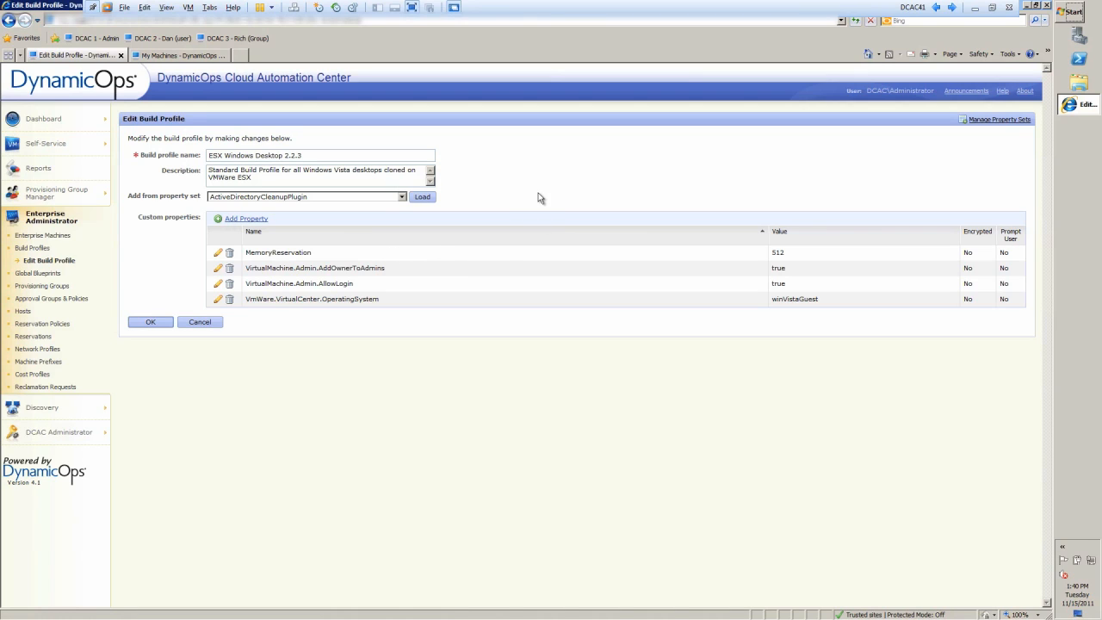
pyautogui.moveTo(513, 232)
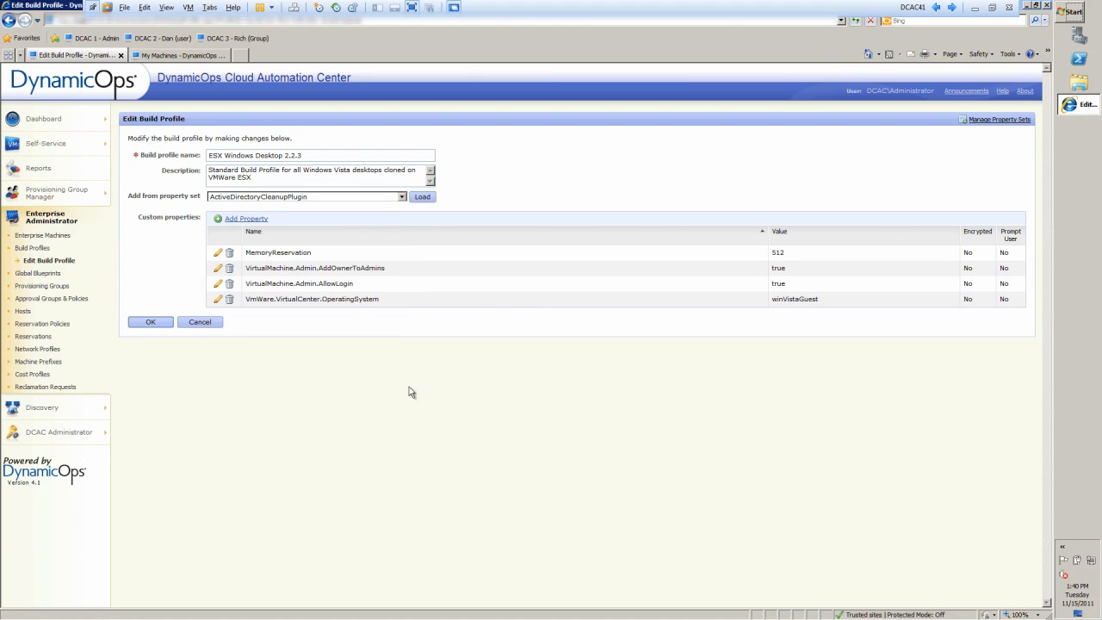
pyautogui.moveTo(496, 303)
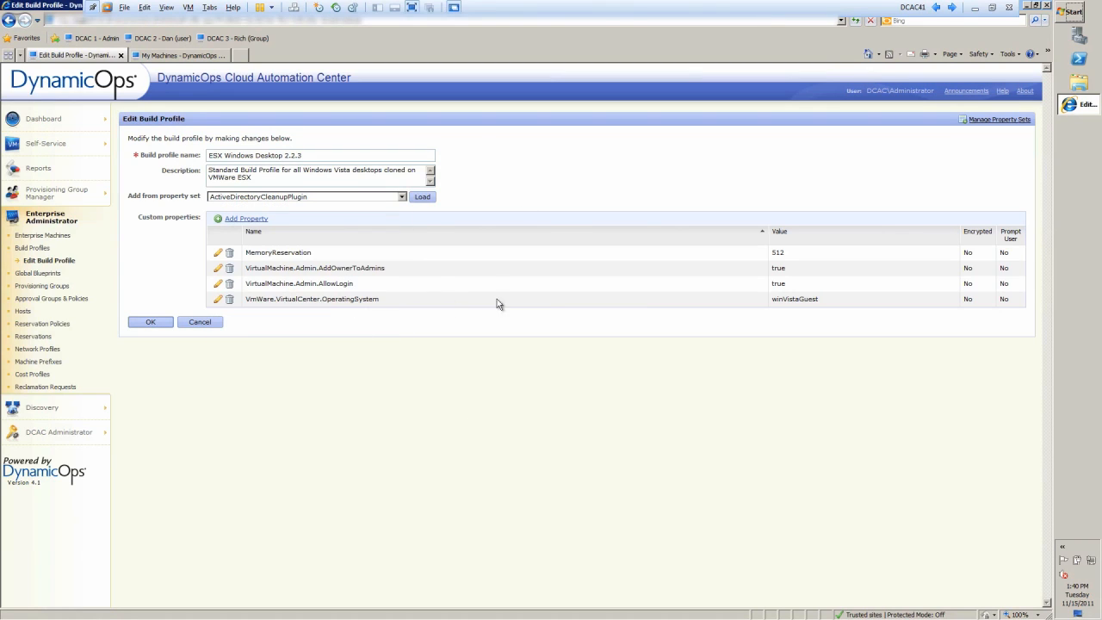
pyautogui.moveTo(368, 317)
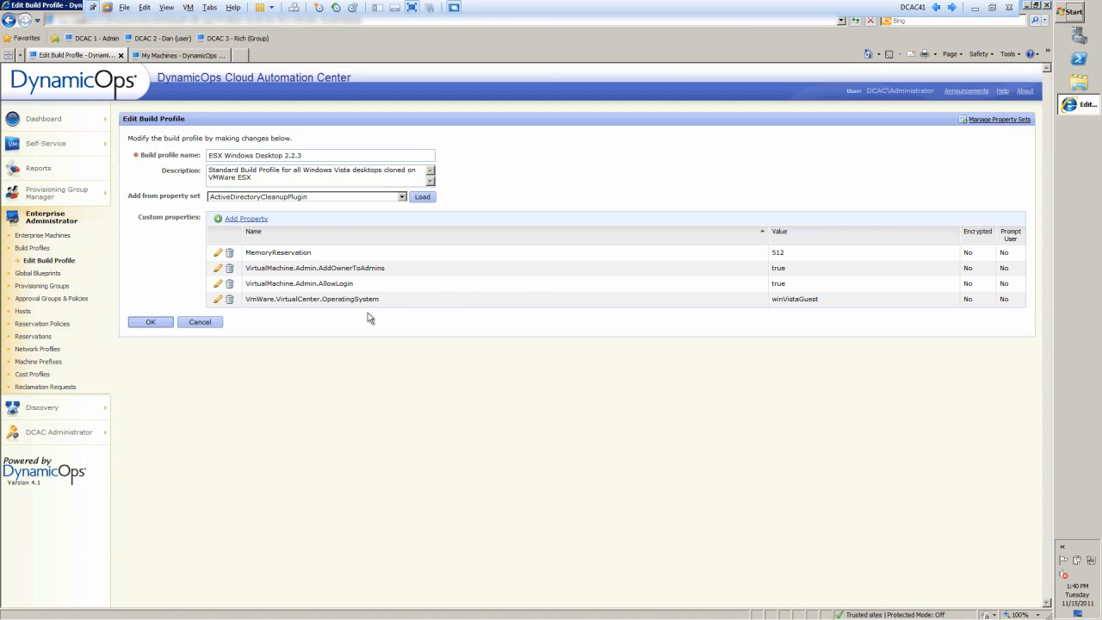
pyautogui.moveTo(176, 262)
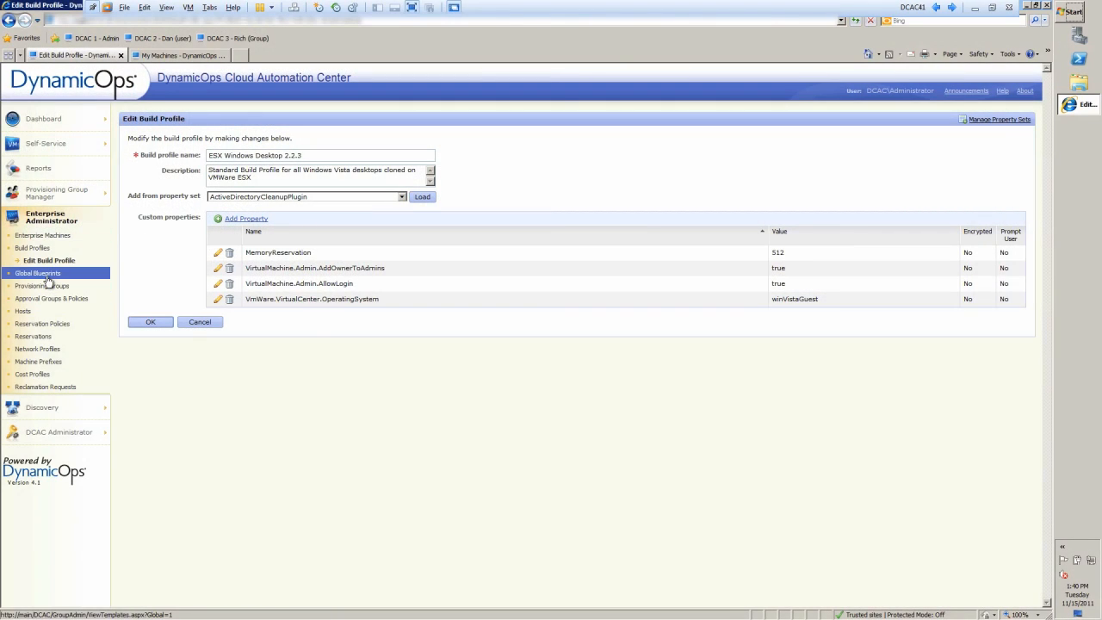
# List the Global Blueprints and choose Edit on ESX Mobile Desktop
pyautogui.click(41, 260)
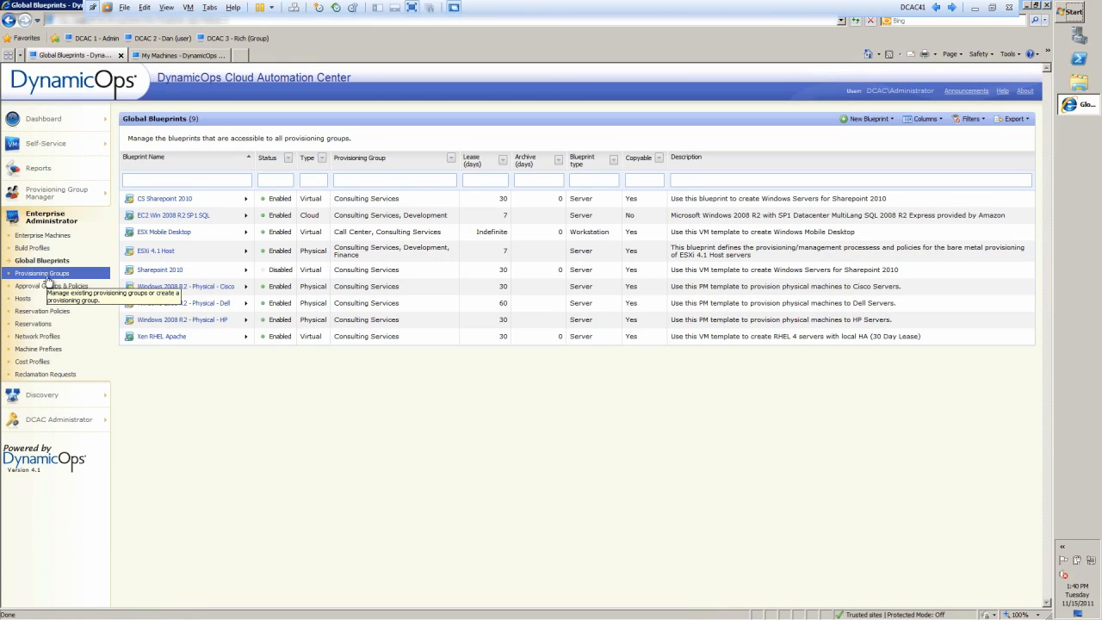
pyautogui.moveTo(193, 382)
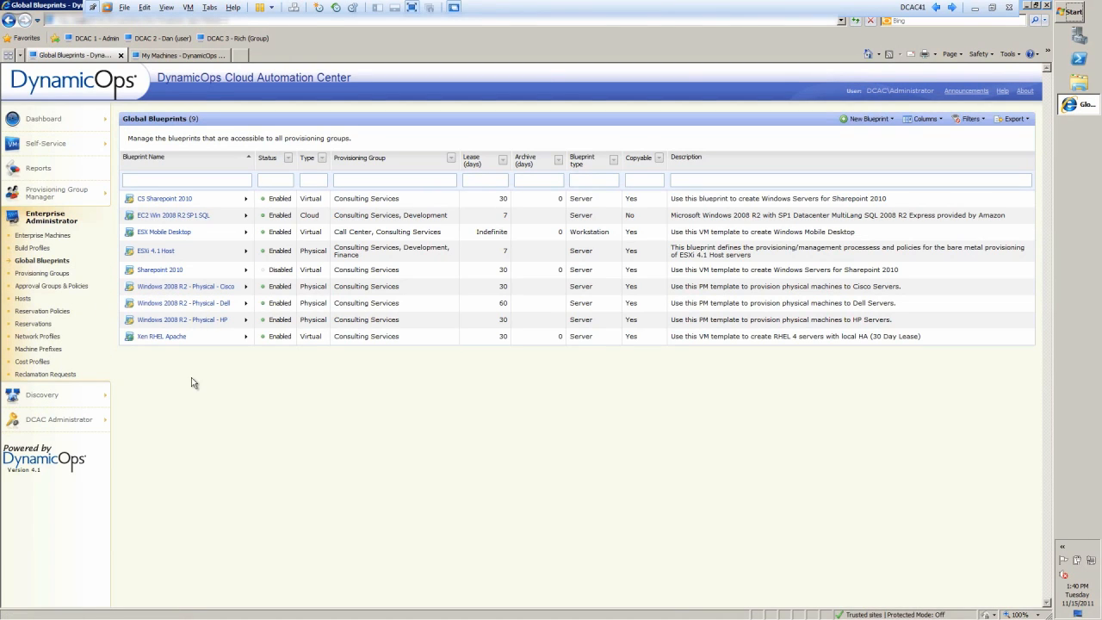
pyautogui.moveTo(182, 371)
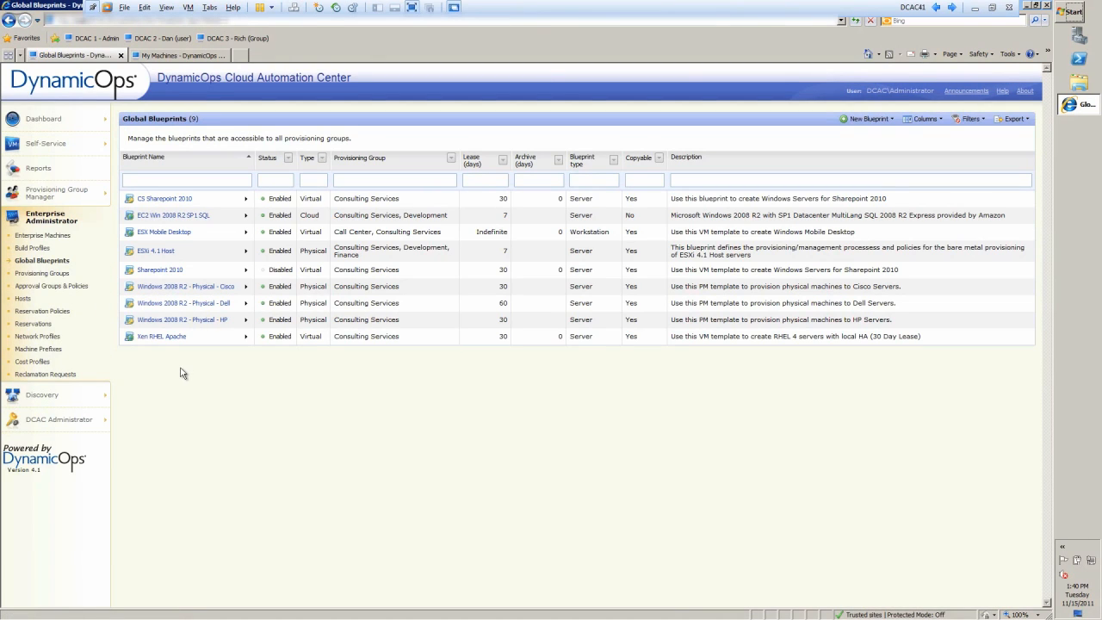
pyautogui.click(244, 231)
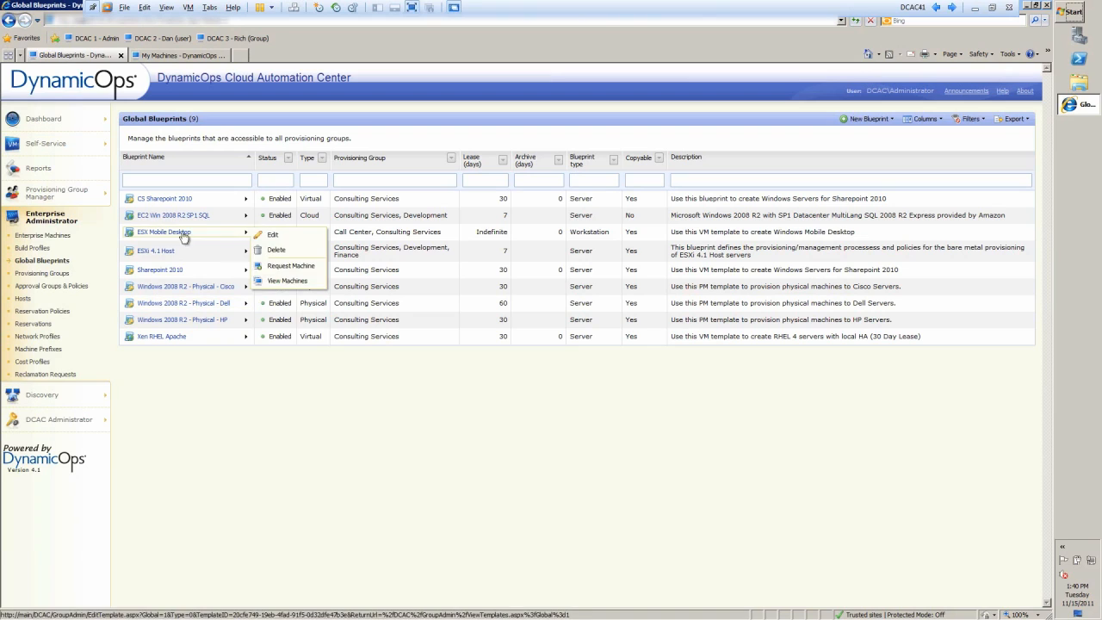
pyautogui.click(382, 469)
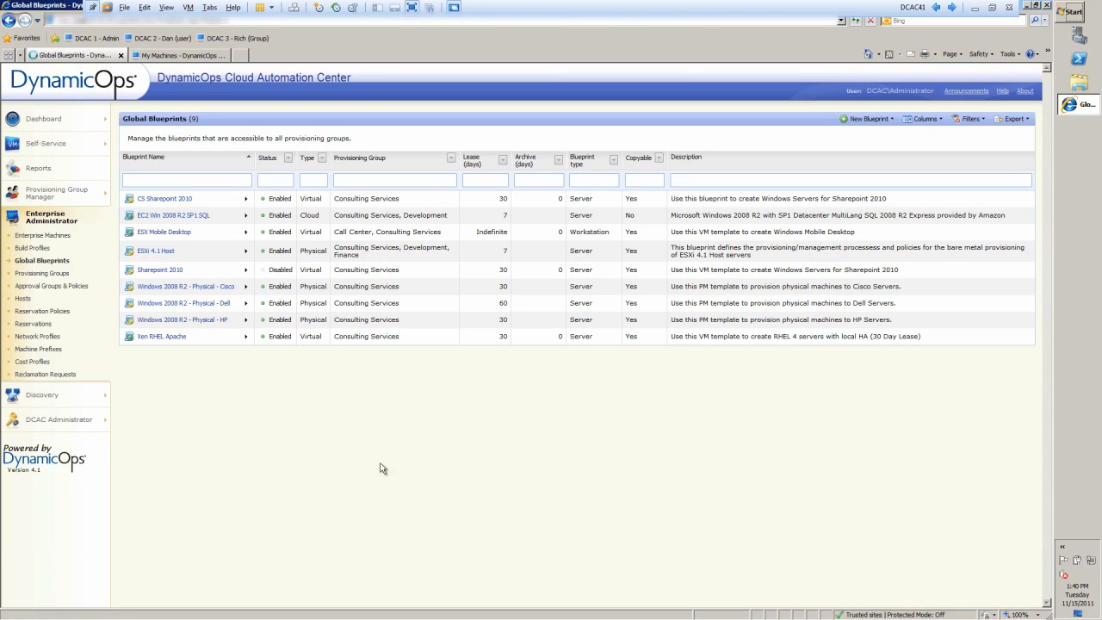
# Show the ESX Mobile Desktop blueprint's Blueprint Information with its assigned groups
pyautogui.click(163, 230)
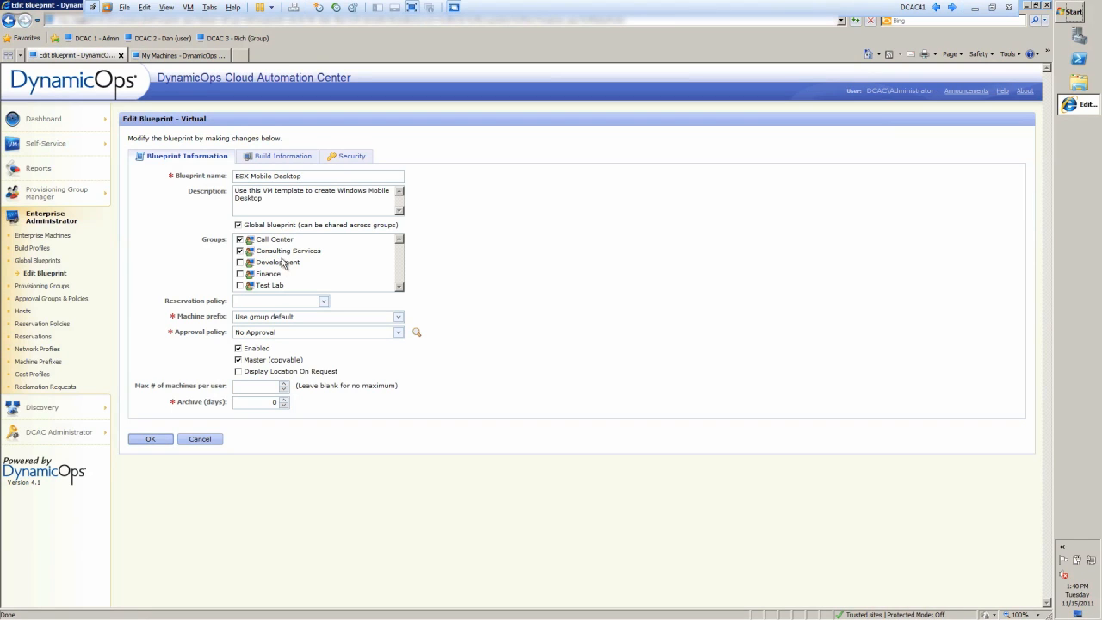
pyautogui.moveTo(291, 256)
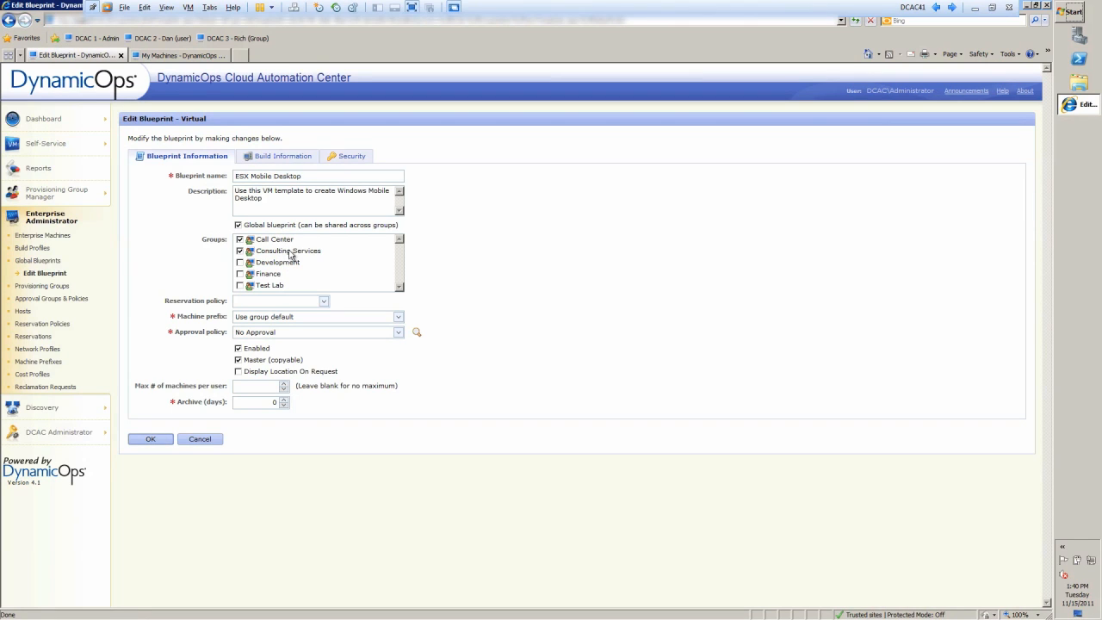
pyautogui.moveTo(291, 254)
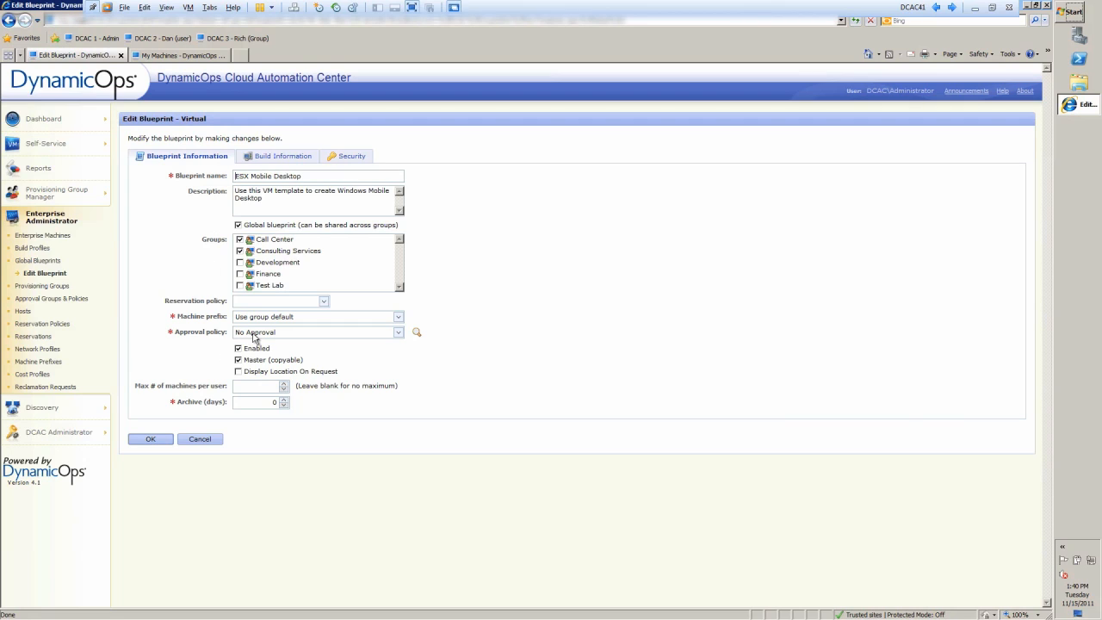
pyautogui.moveTo(267, 317)
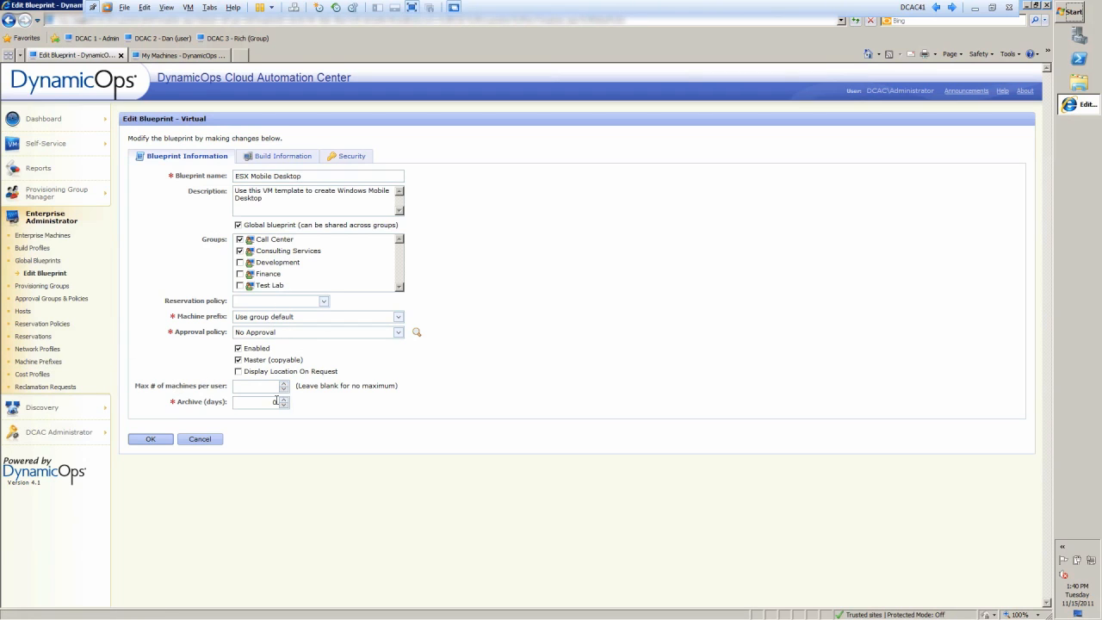
# Show Build Information: ESX Windows Desktop profile, workflow, CPU, memory, storage and cost
pyautogui.click(276, 155)
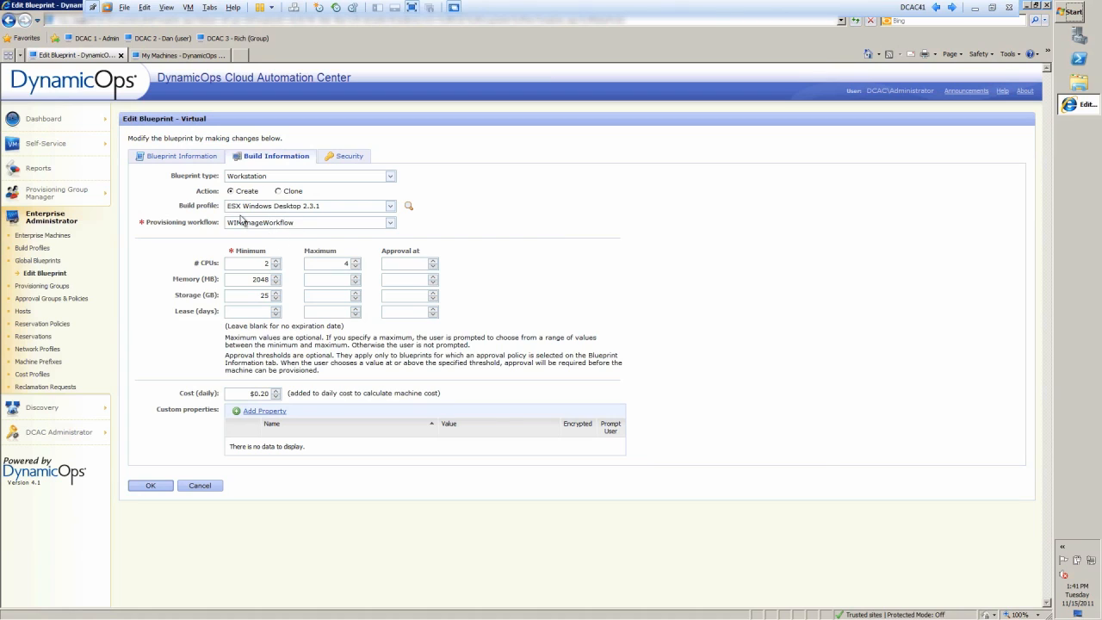
pyautogui.moveTo(276, 223)
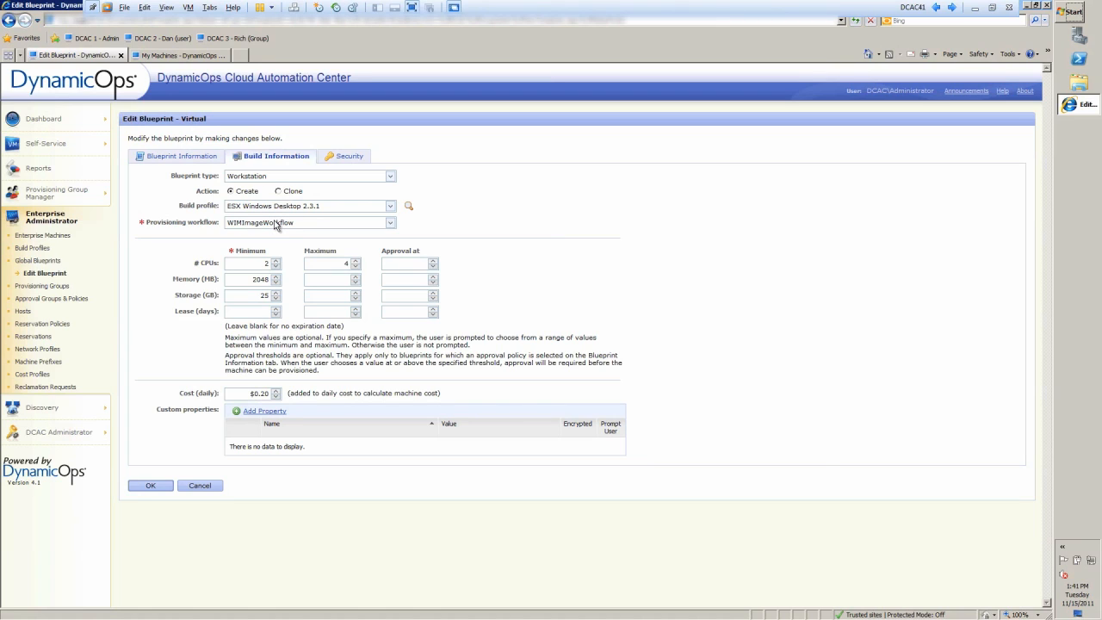
pyautogui.moveTo(278, 217)
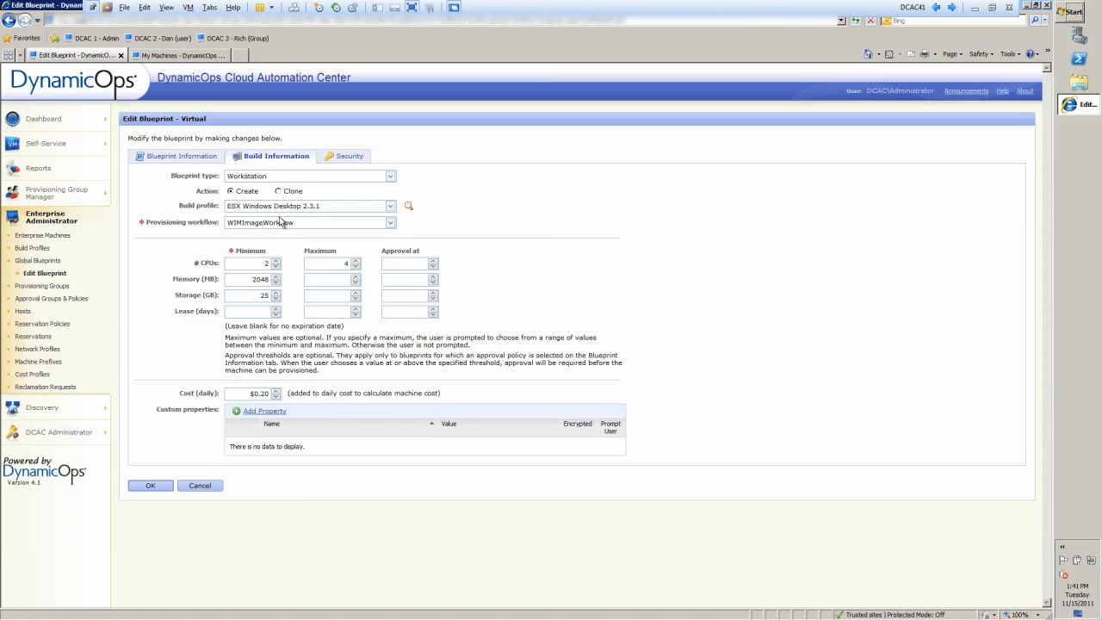
pyautogui.moveTo(284, 427)
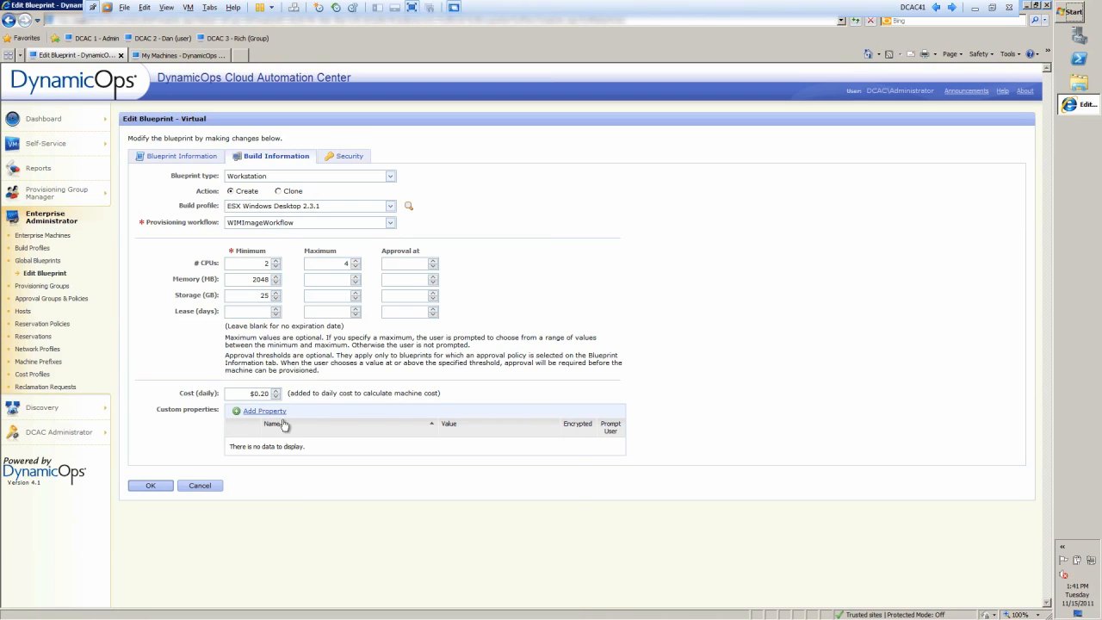
pyautogui.moveTo(302, 169)
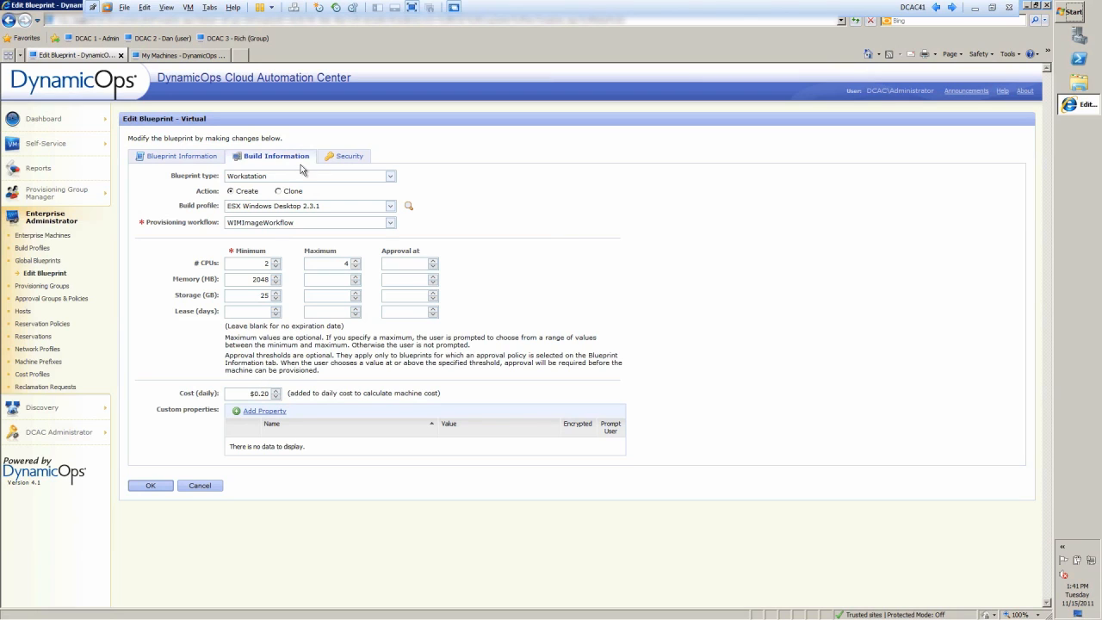
# Show the blueprint's Security settings with group members and owner permissions
pyautogui.click(344, 155)
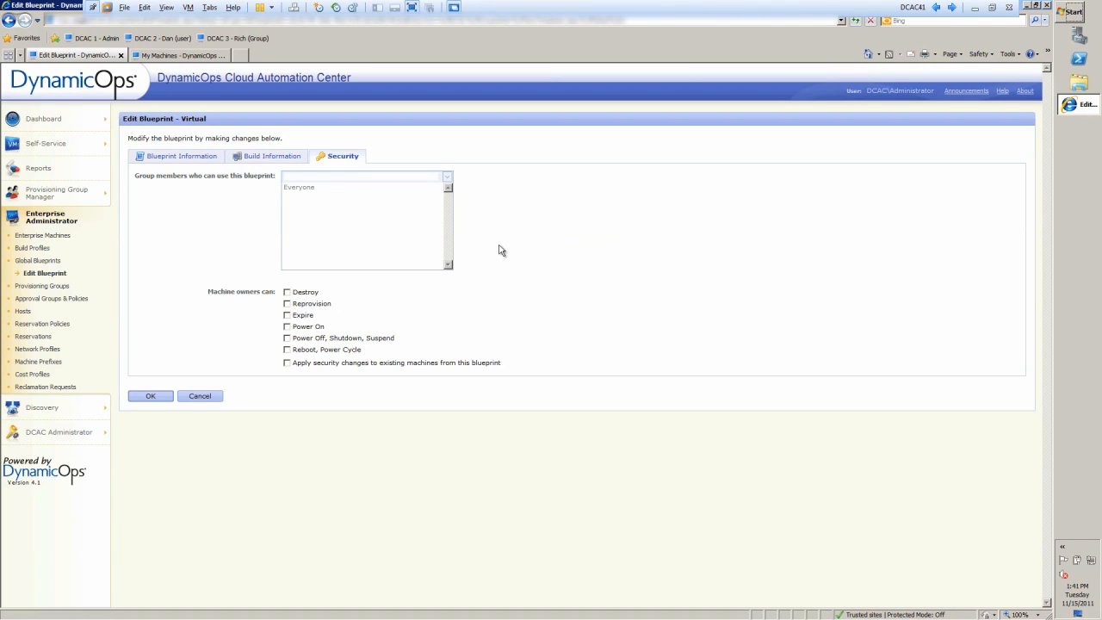
pyautogui.moveTo(289, 386)
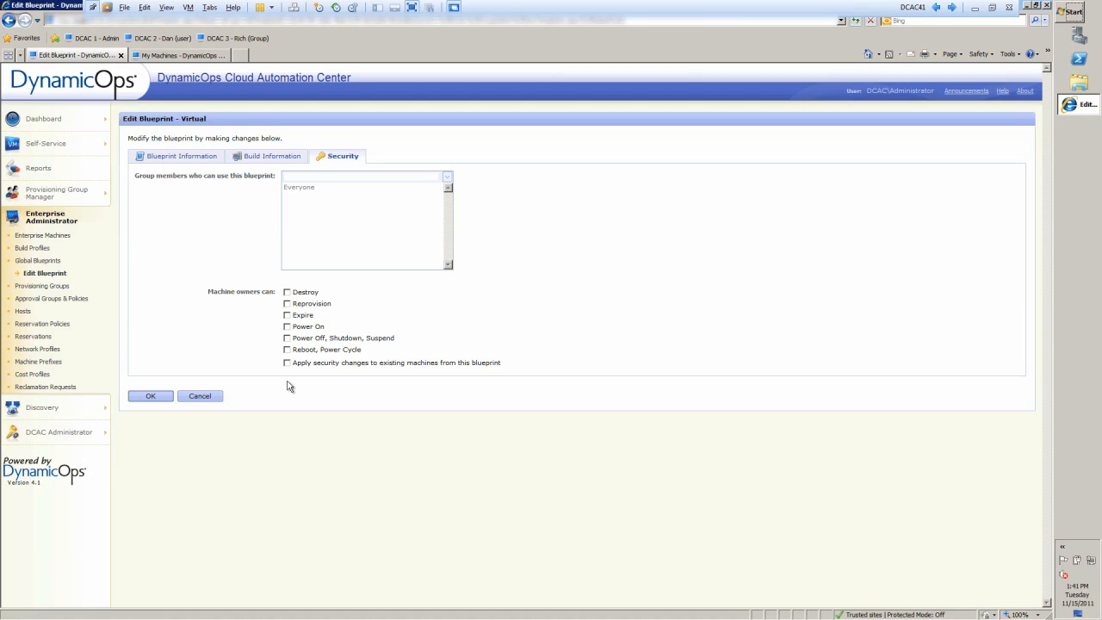
pyautogui.moveTo(323, 337)
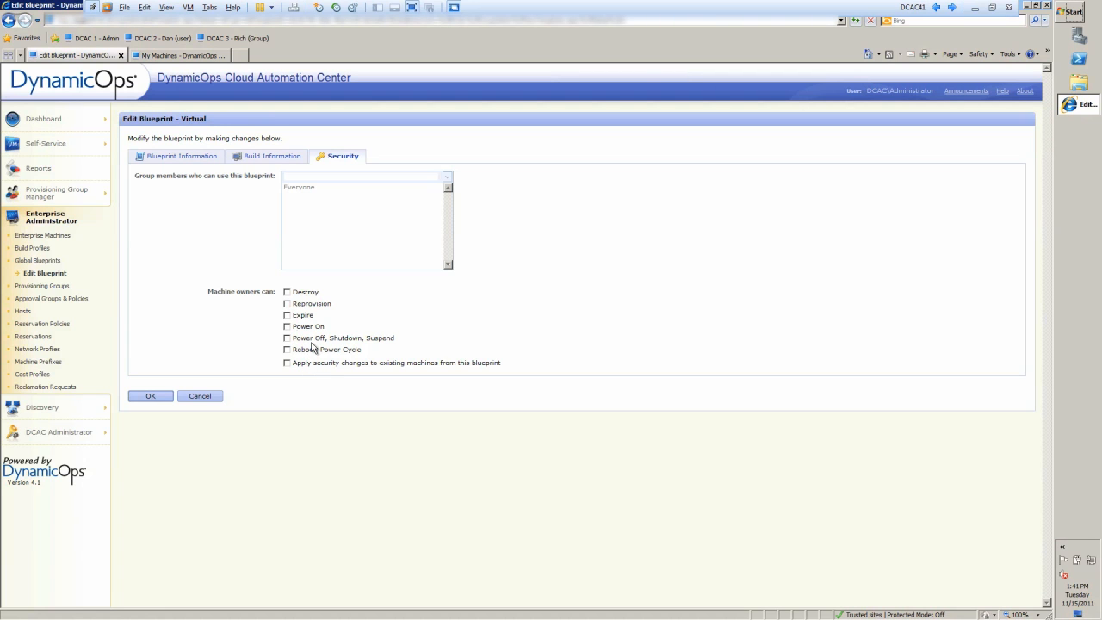
pyautogui.moveTo(318, 347)
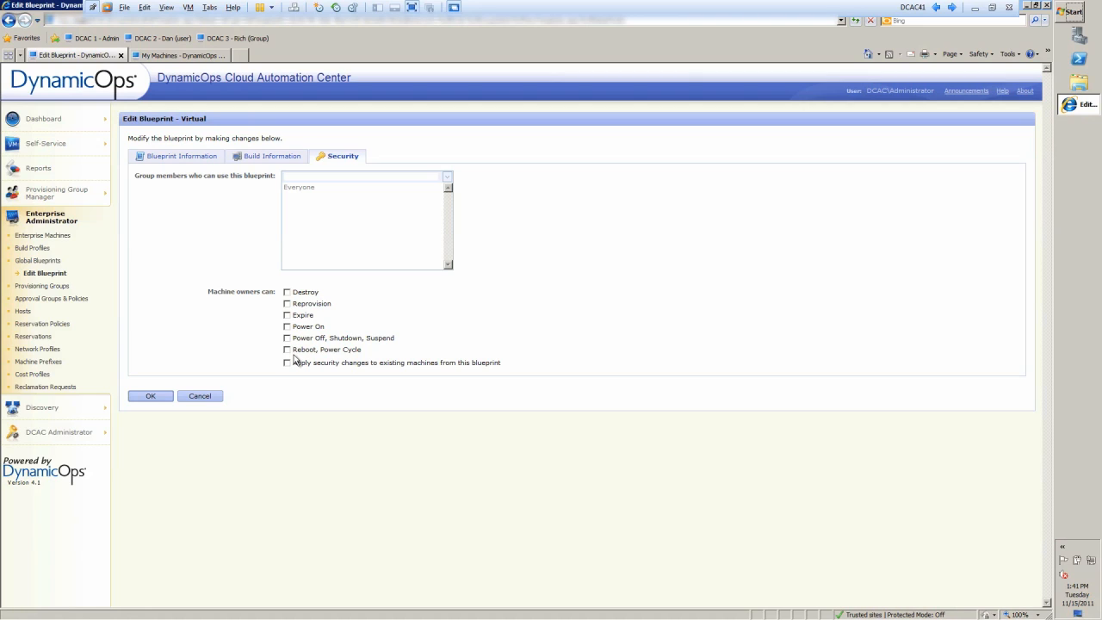
pyautogui.moveTo(204, 187)
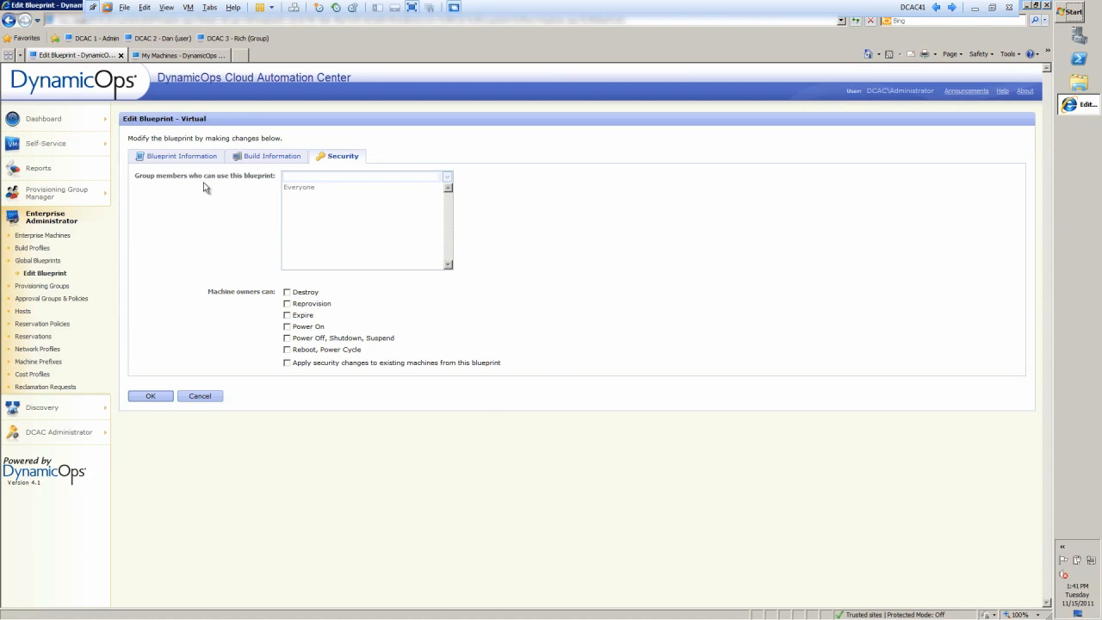
# Return to My Machines and bring up actions for Services-Tier1-00010
pyautogui.click(176, 55)
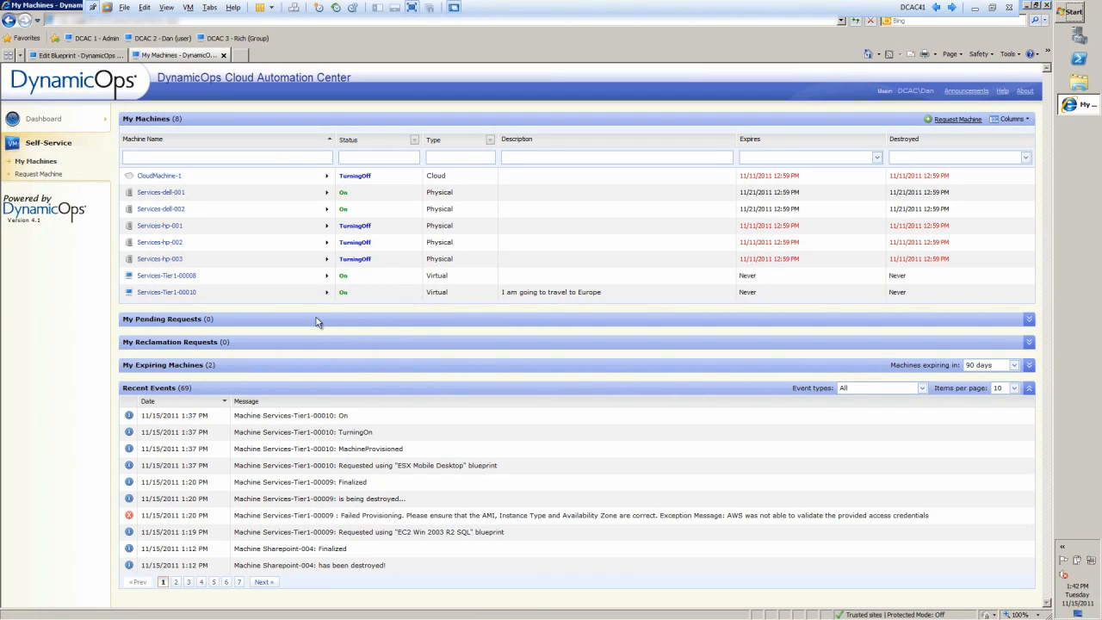
pyautogui.click(327, 292)
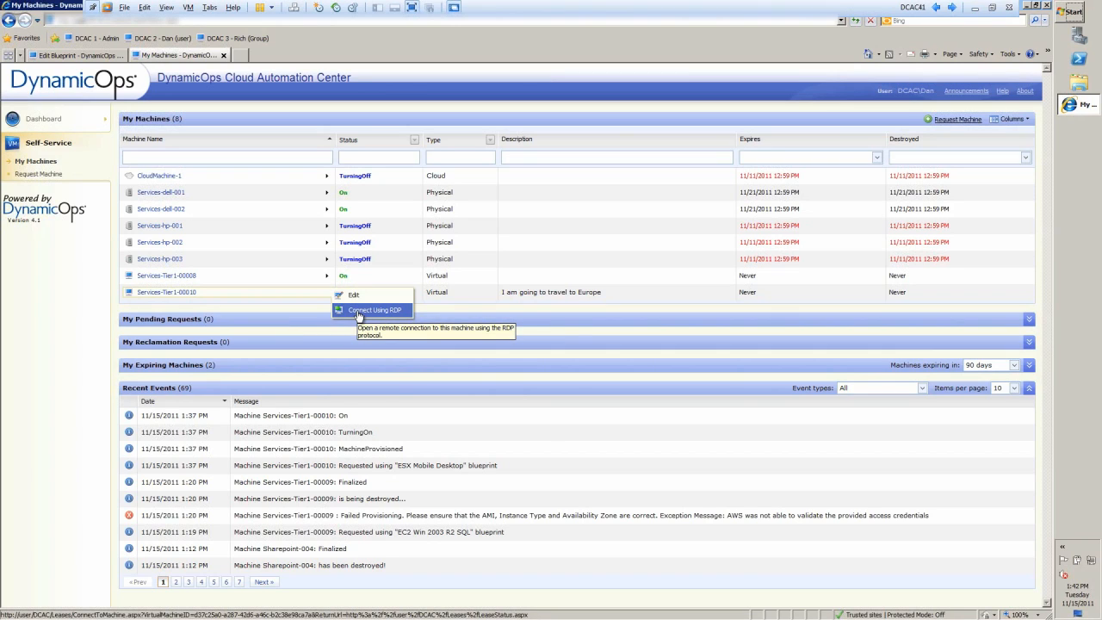